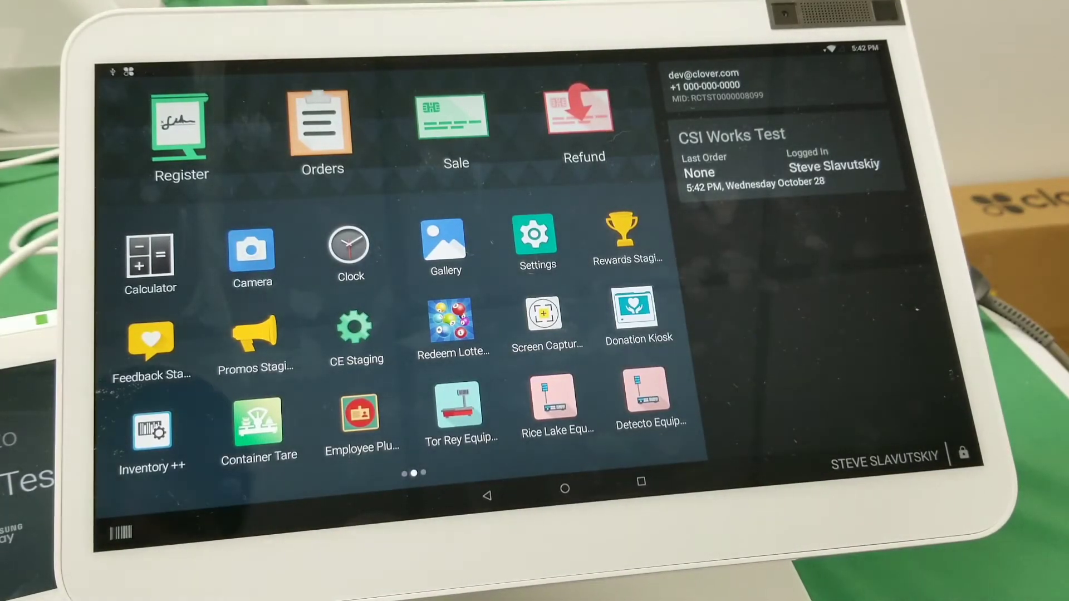
Browse the Inventory++ item list and review 5 Card Cash, manufacturer Altria, then leave.
left_click(150, 433)
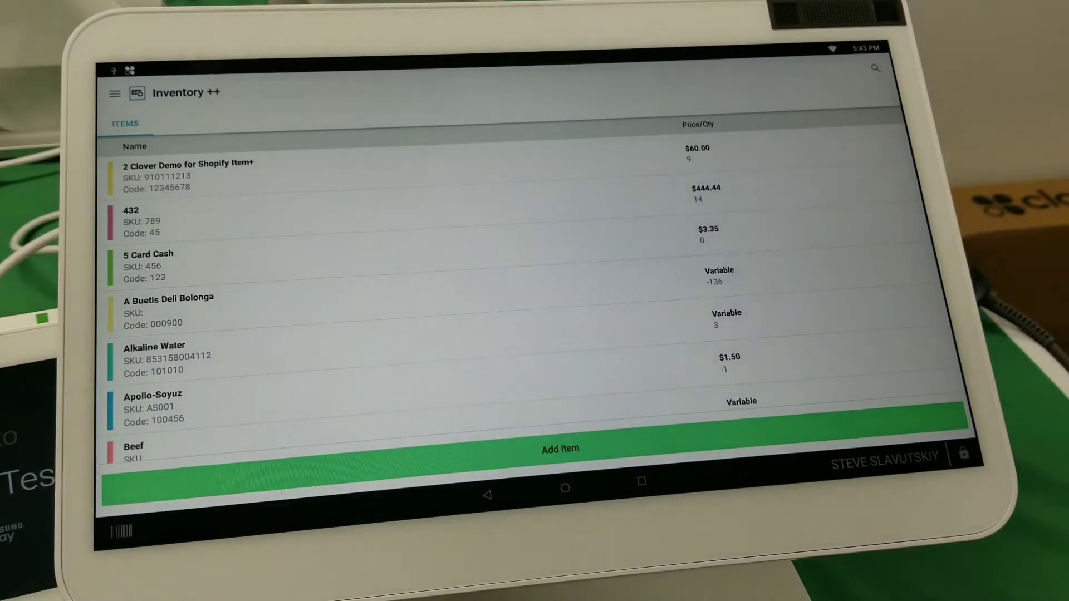
scroll("down", 3)
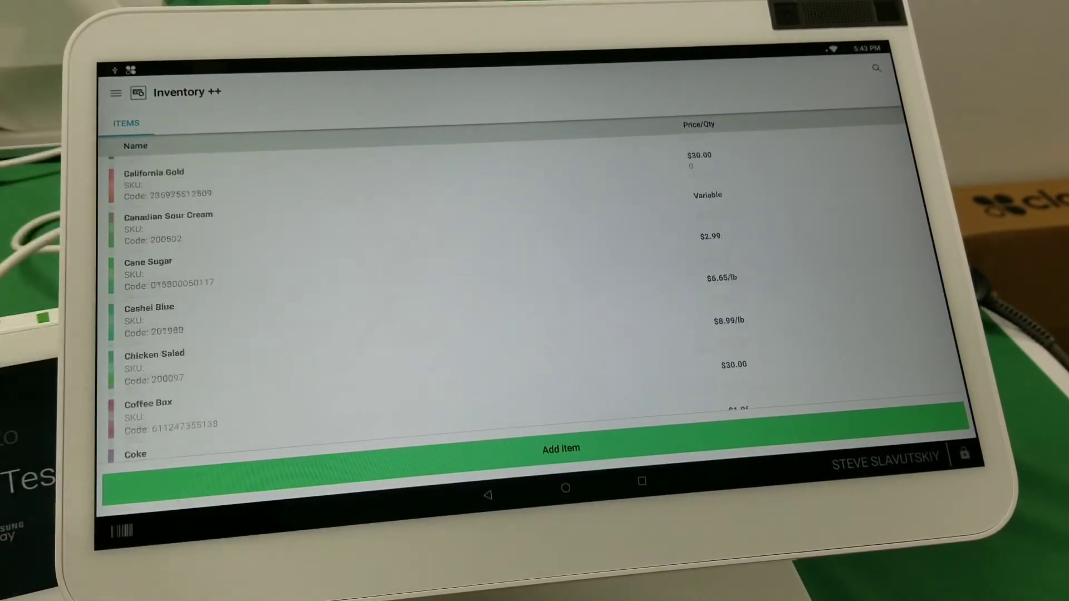
scroll("down", 3)
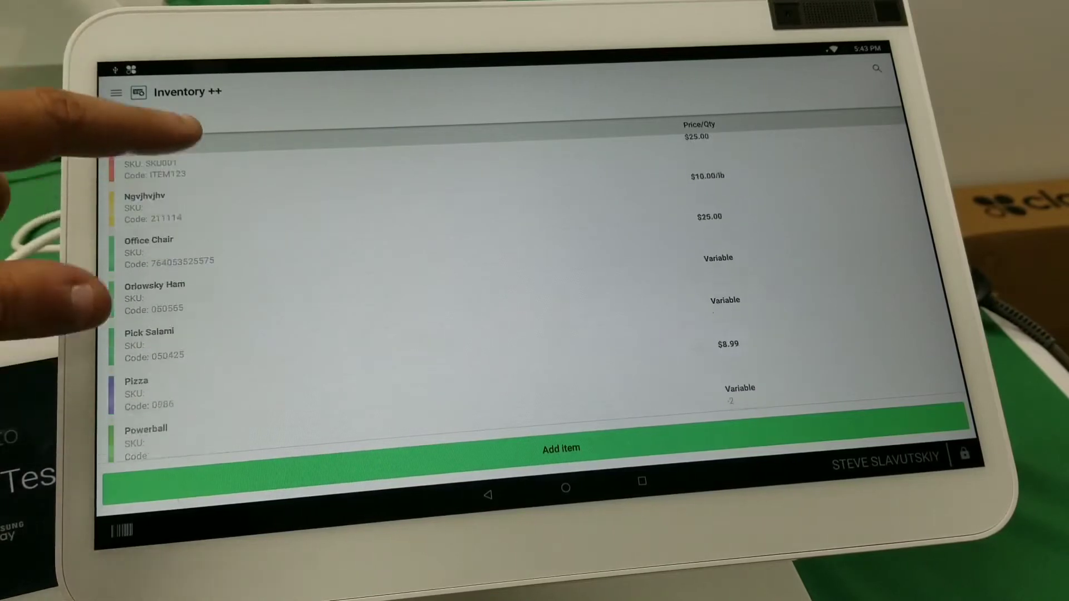
scroll("up", 3)
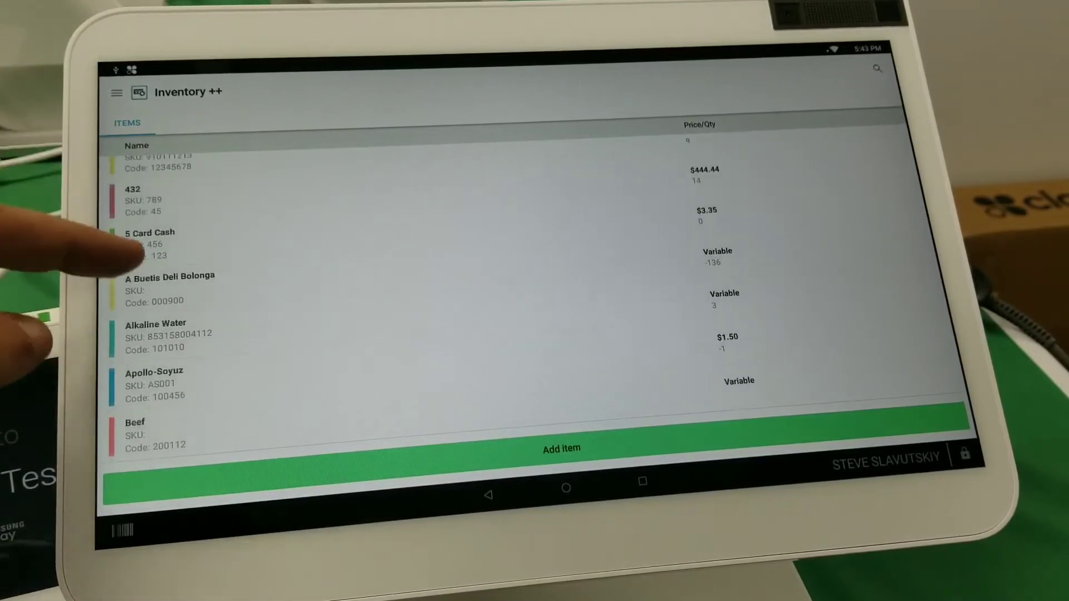
left_click(148, 233)
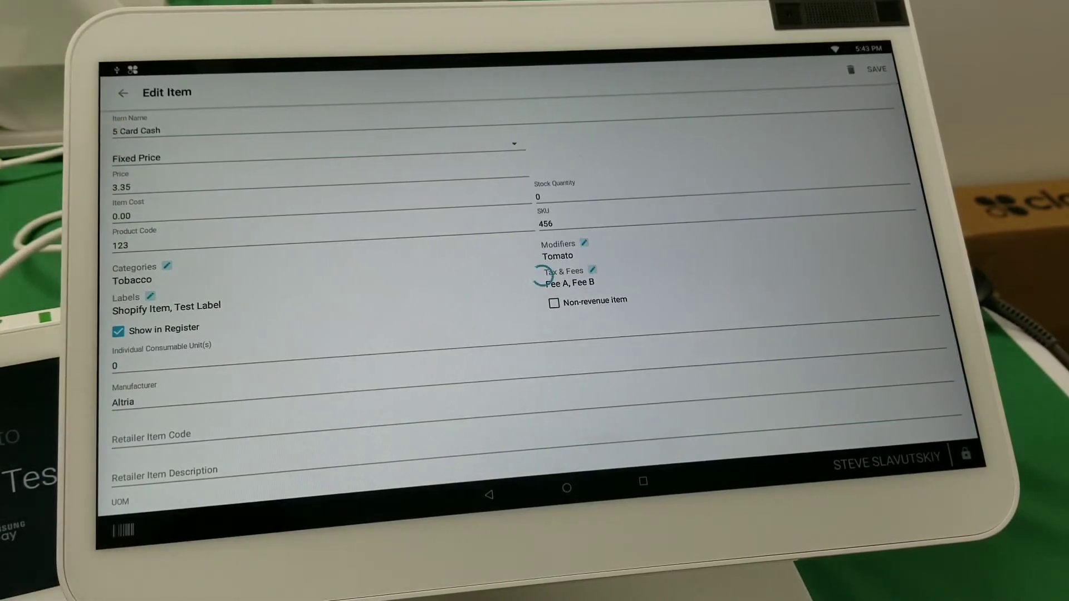
left_click(879, 69)
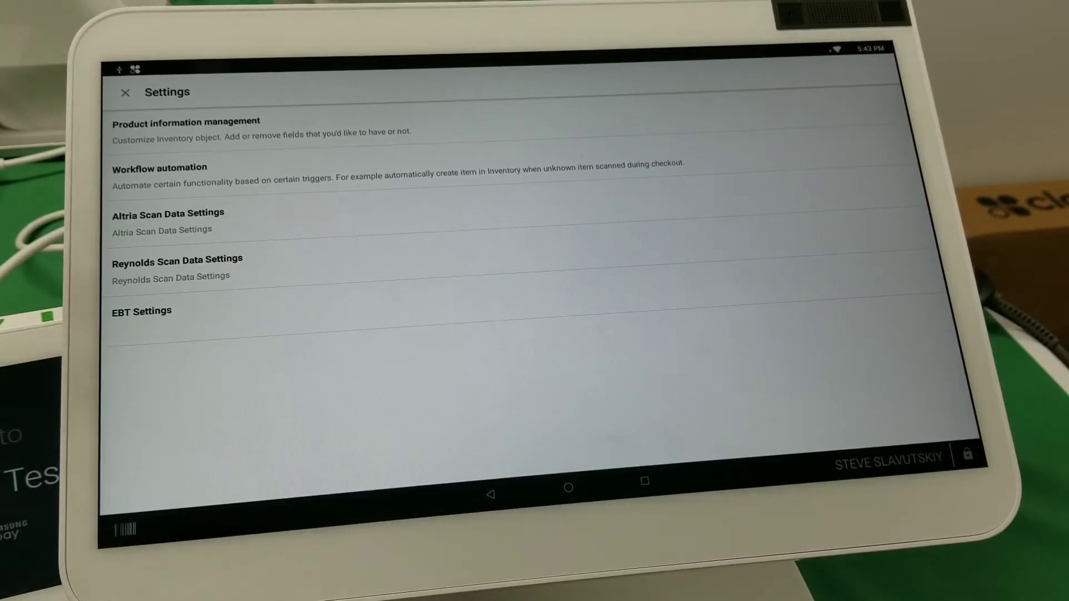
Launch Clover Register from the home screen and browse the Meats category.
left_click(140, 311)
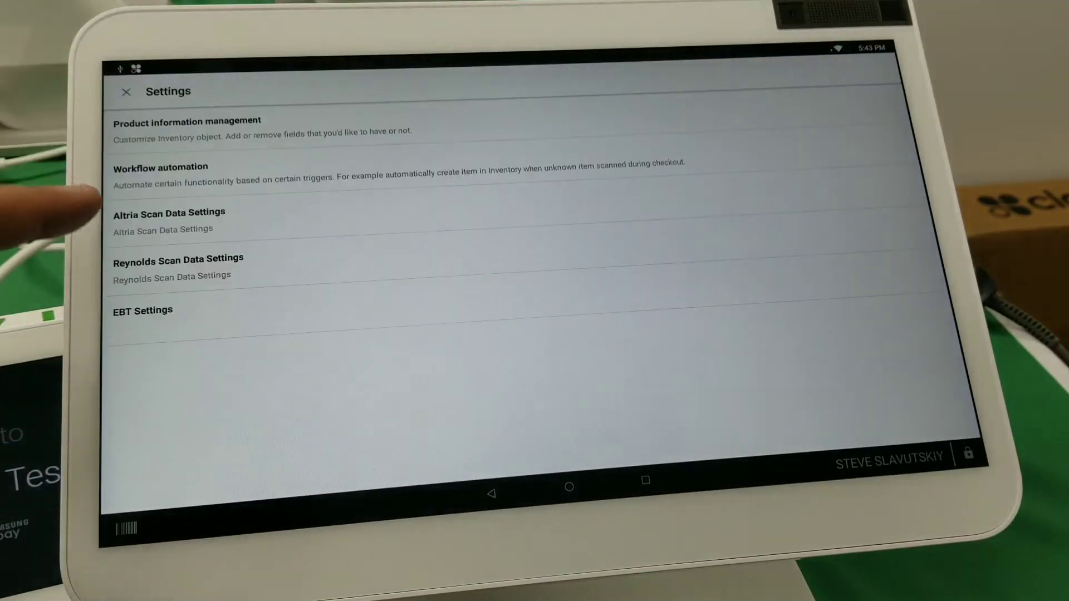
left_click(127, 91)
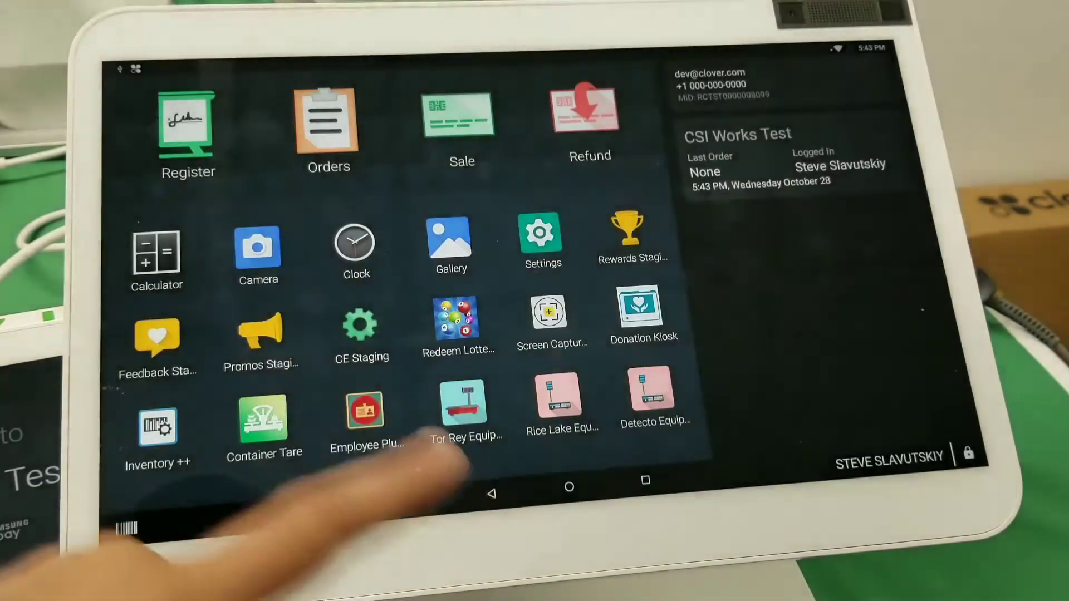
left_click(187, 126)
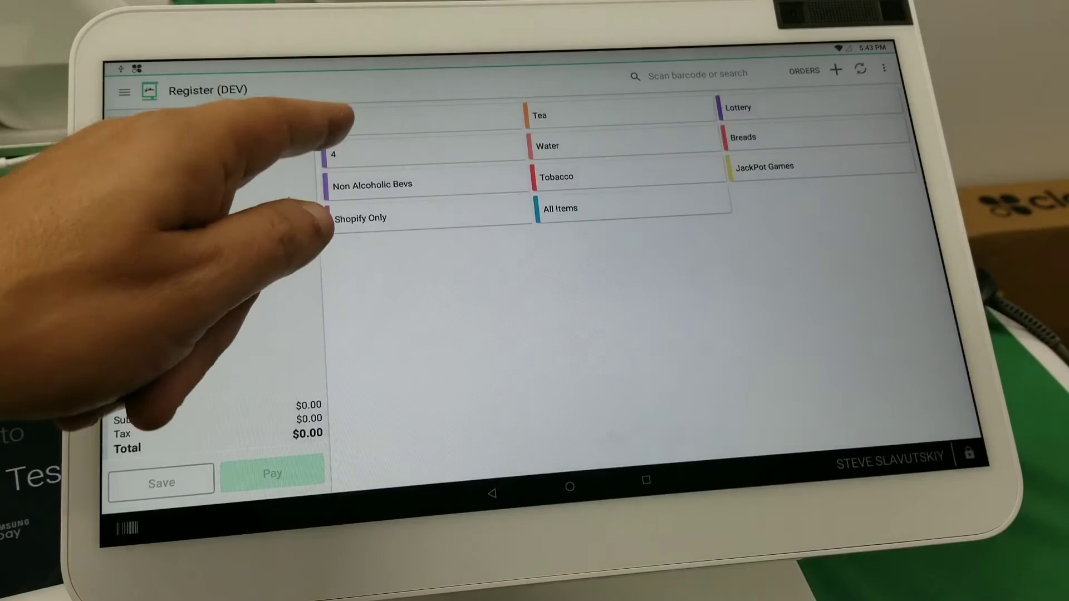
left_click(334, 155)
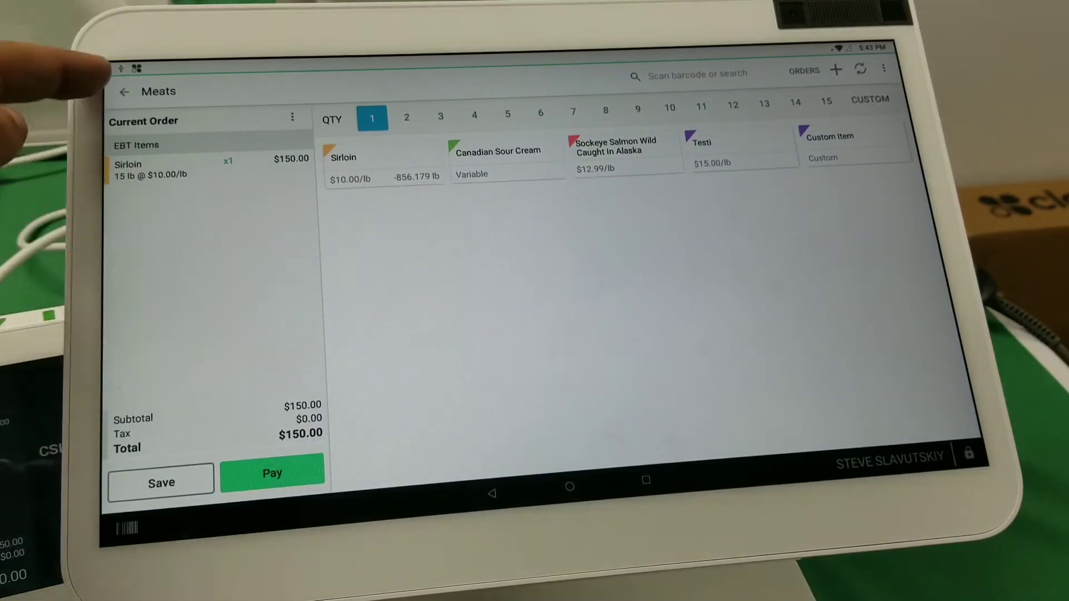
left_click(124, 91)
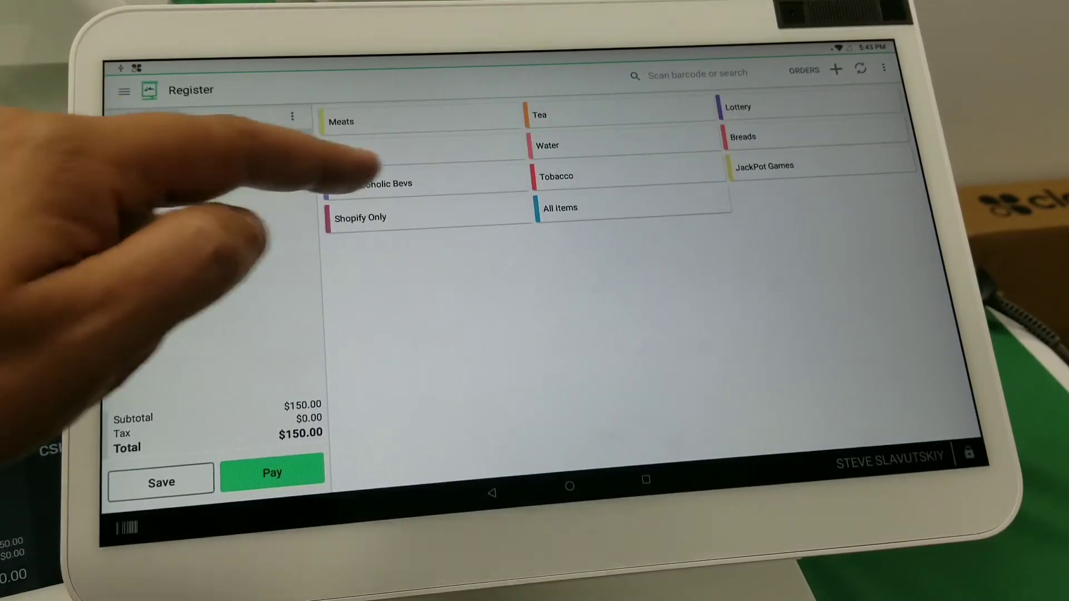
Add Marlboro from Tobacco to the order, totaling $161.99, and return to Inventory++.
left_click(555, 176)
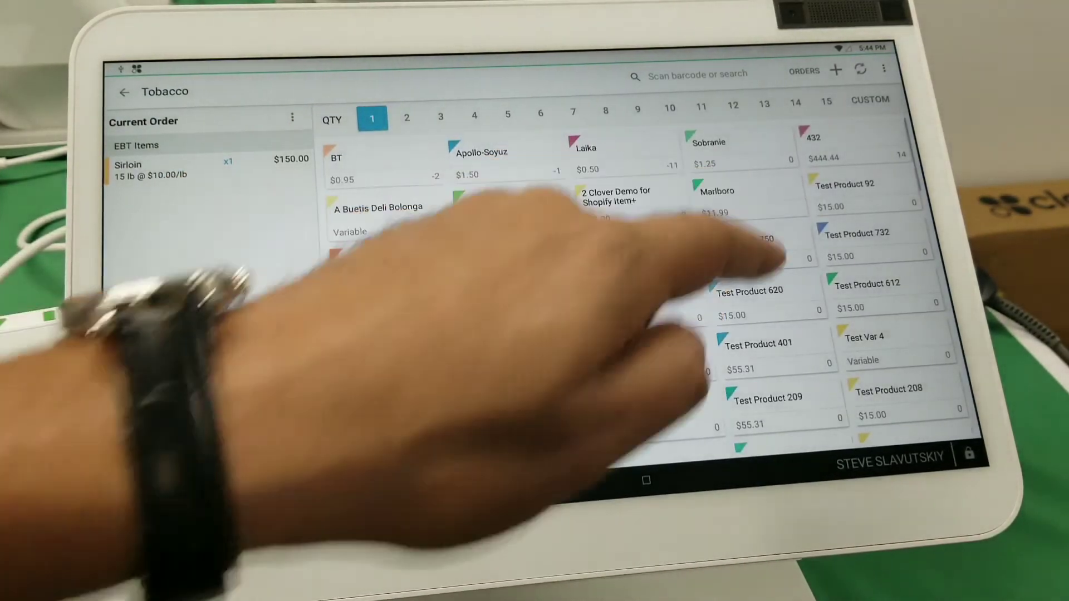
left_click(743, 197)
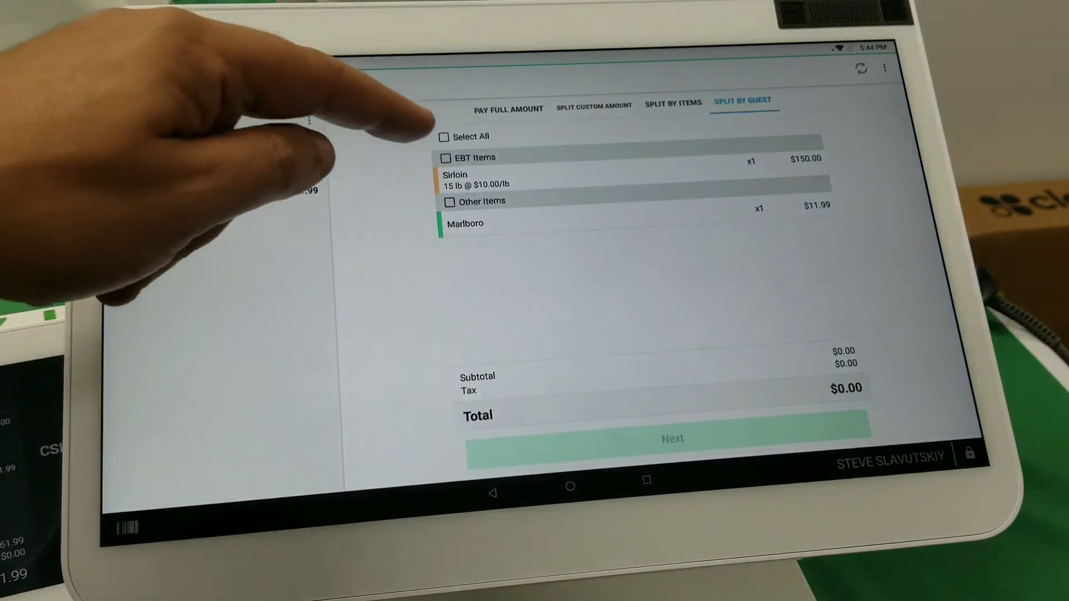
left_click(444, 158)
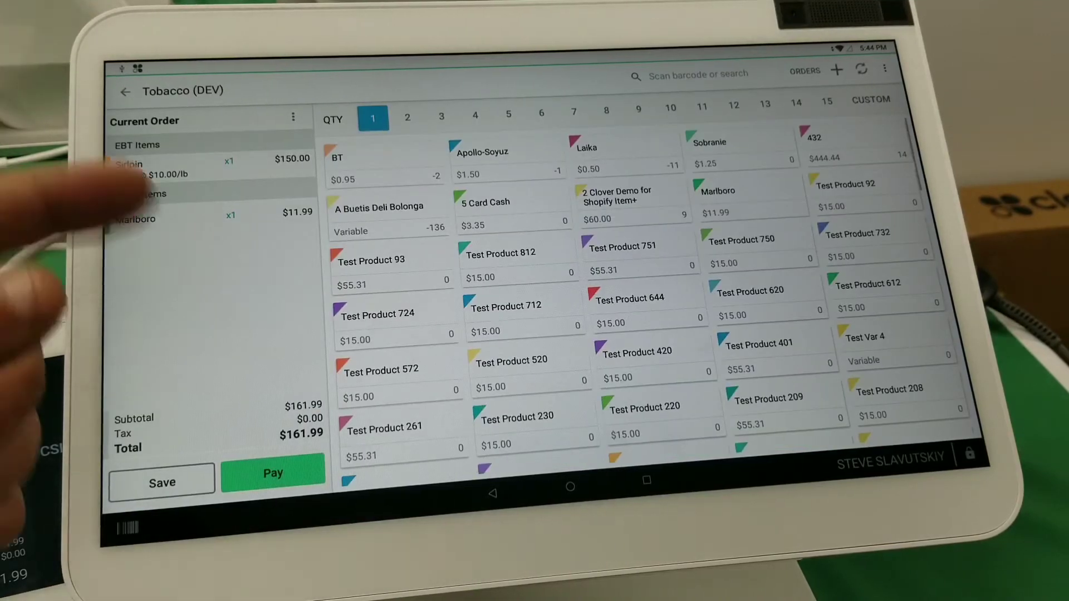
left_click(570, 486)
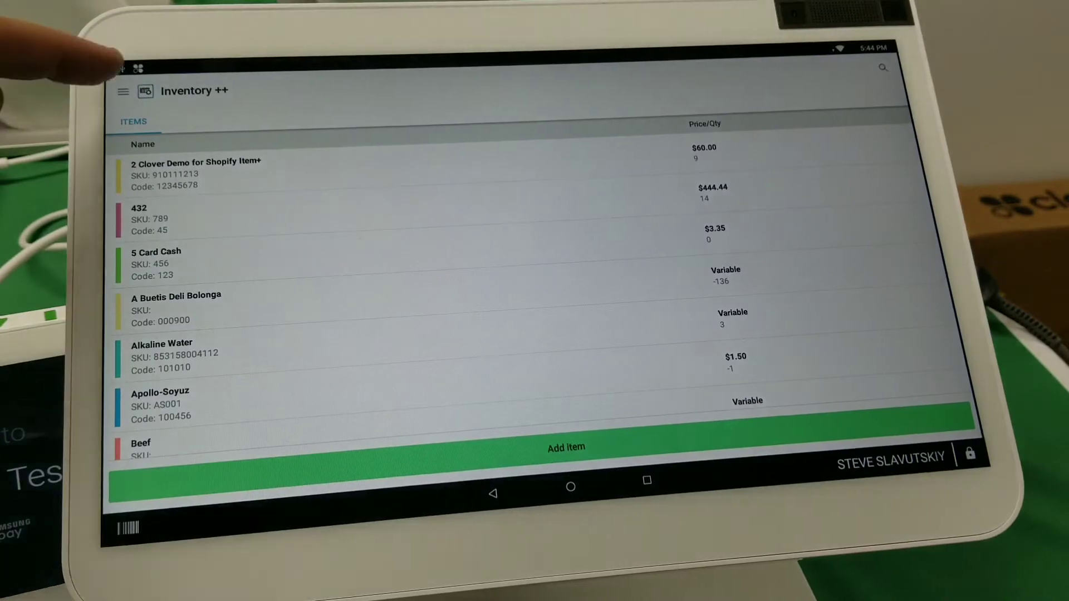
Review Reynolds Scan Data Settings with its three assigned items, then close them.
left_click(123, 91)
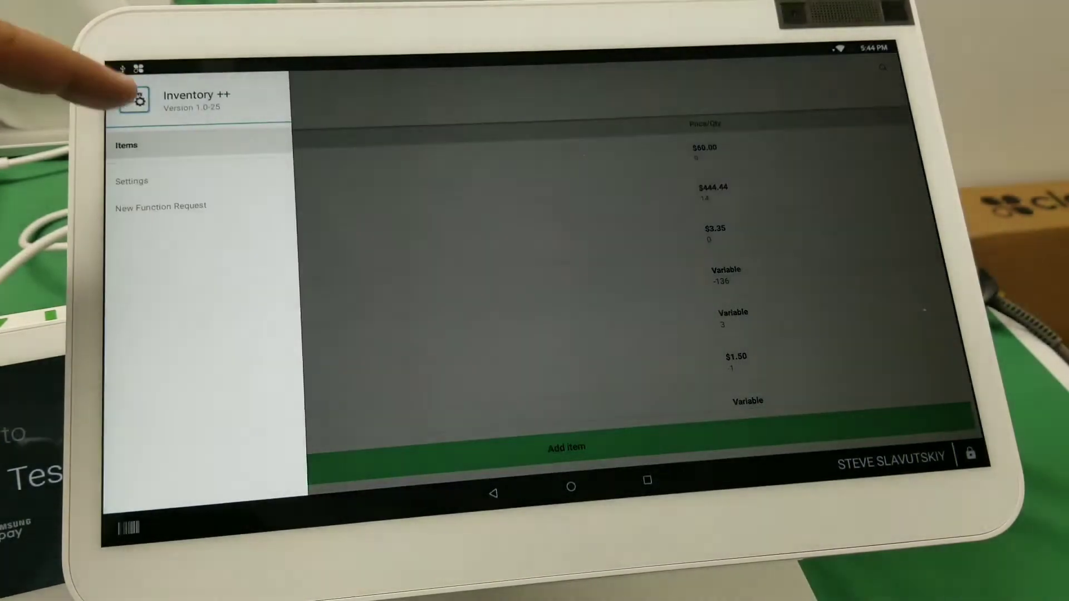
left_click(131, 181)
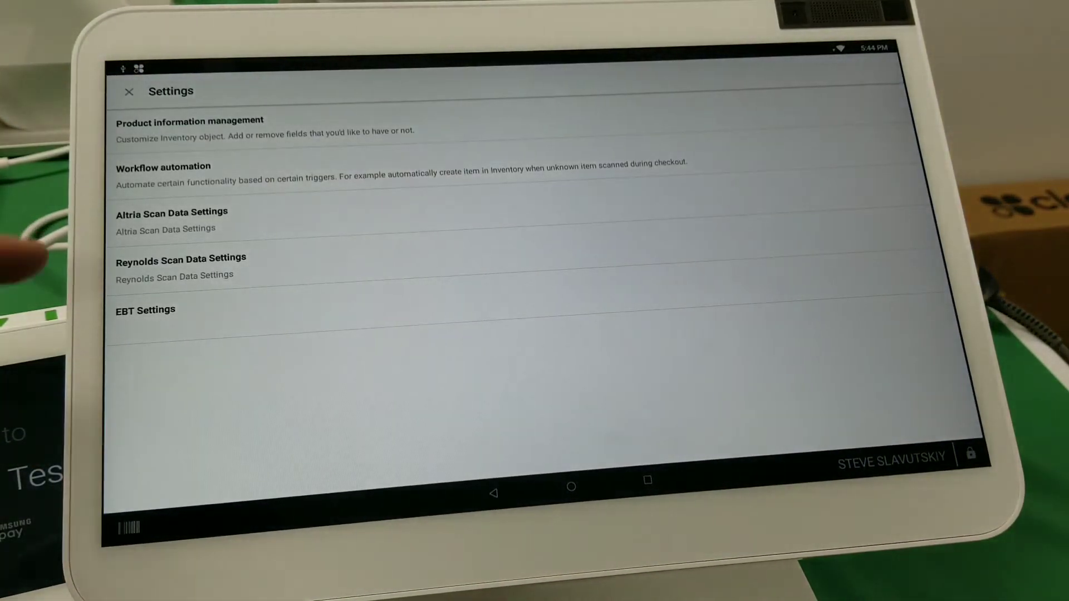
left_click(180, 258)
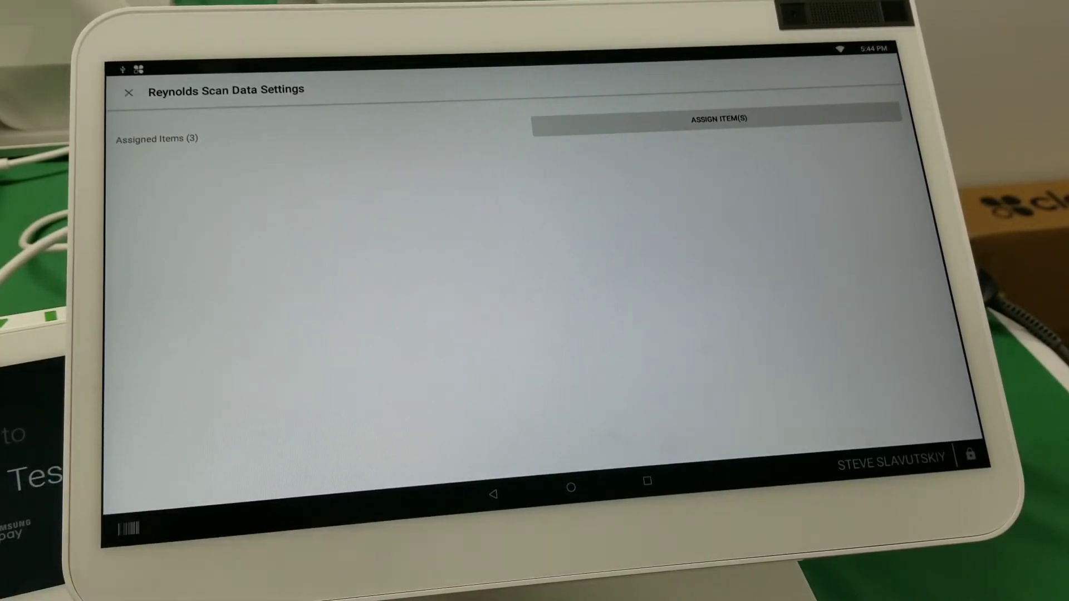
left_click(128, 92)
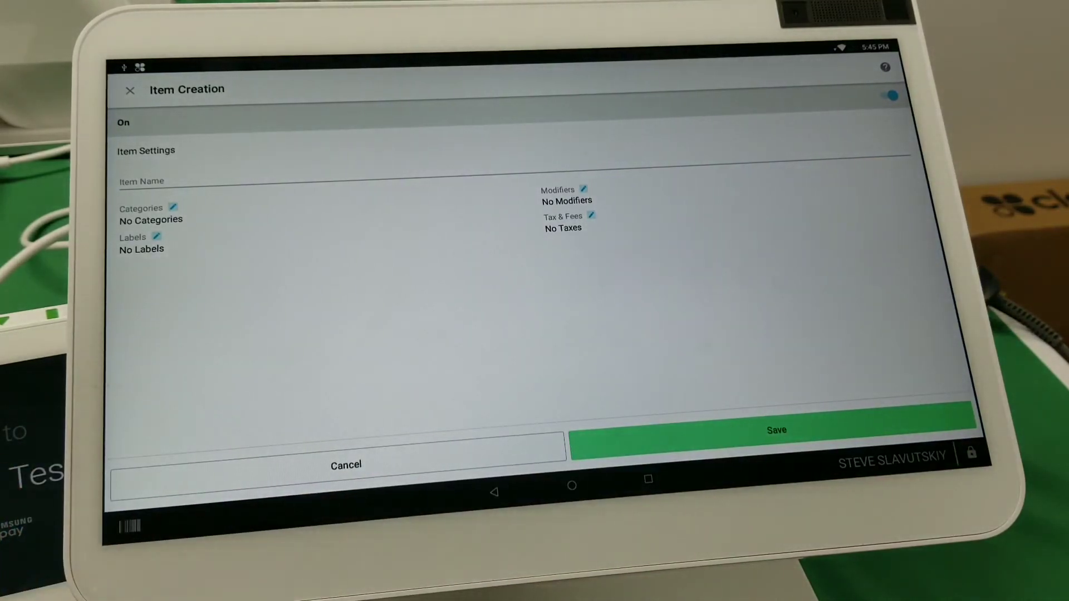
Switch Item Creation automation off, cancel out, and go to the Clover home screen.
left_click(273, 180)
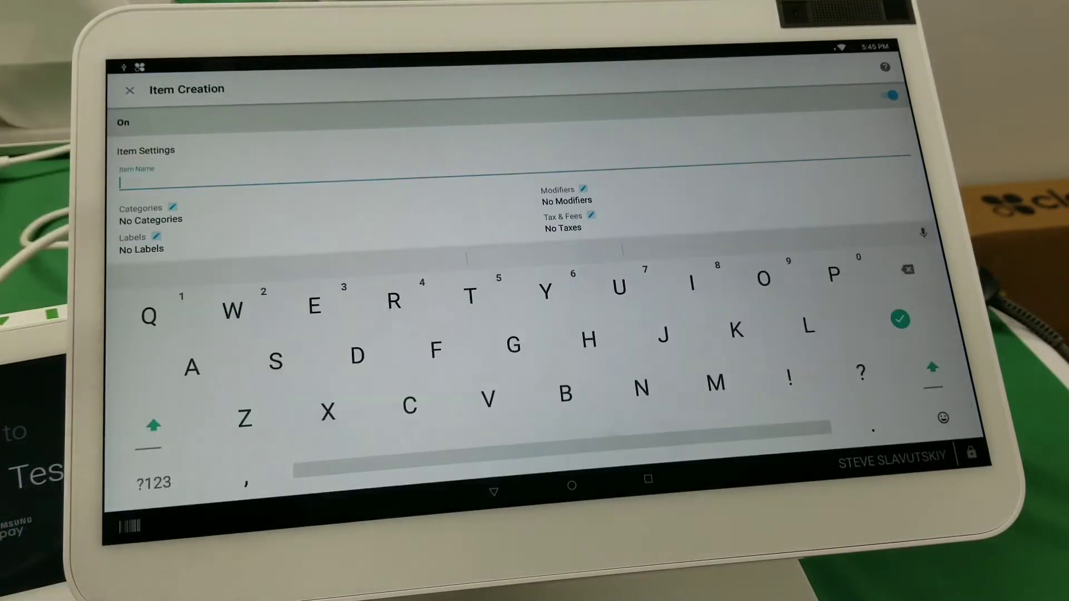
left_click(900, 320)
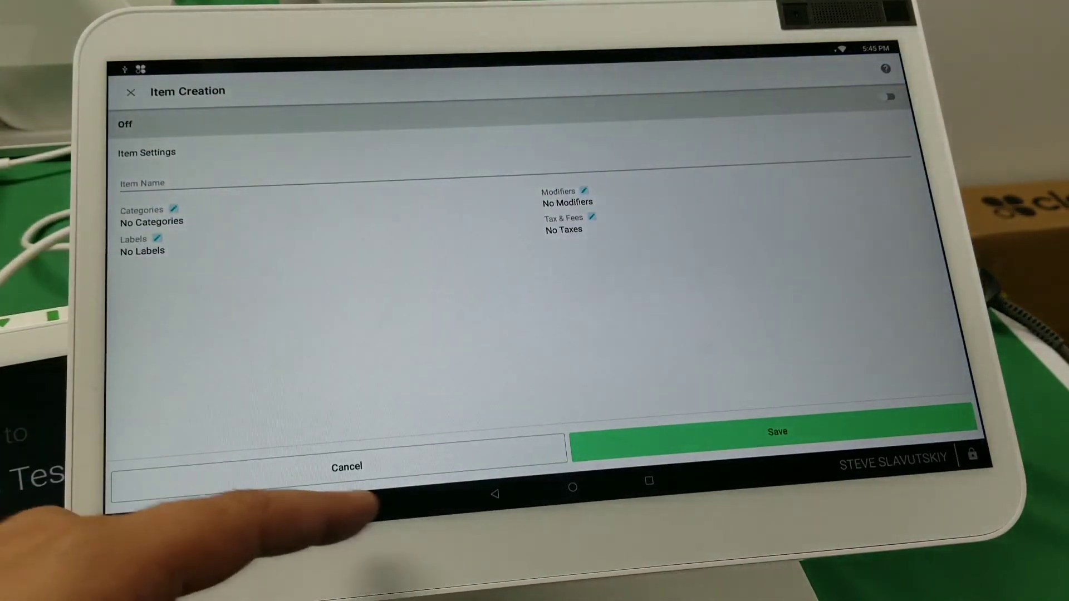
left_click(775, 431)
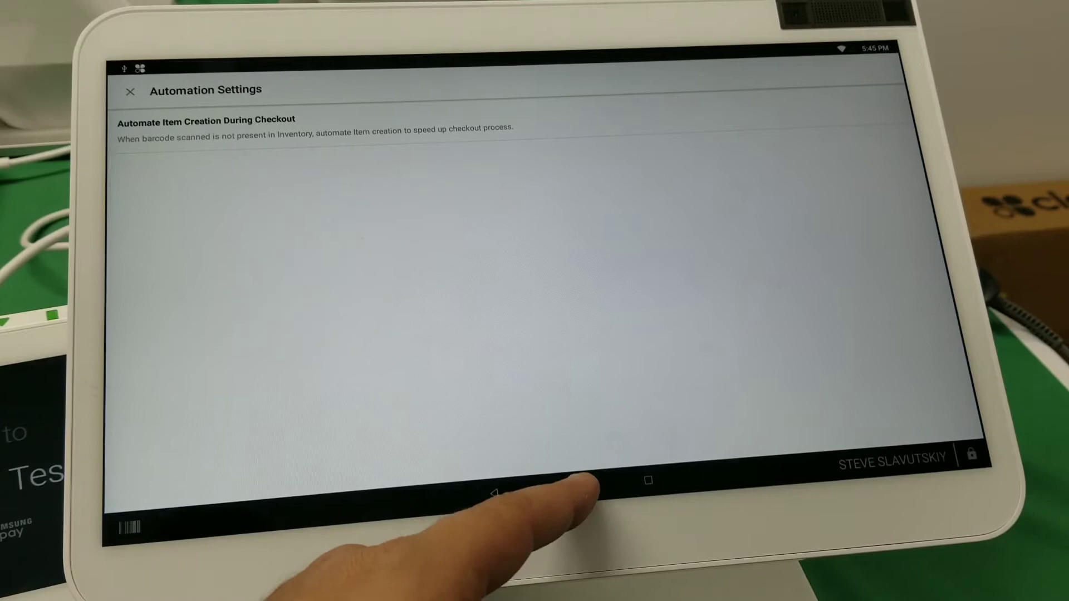
left_click(573, 481)
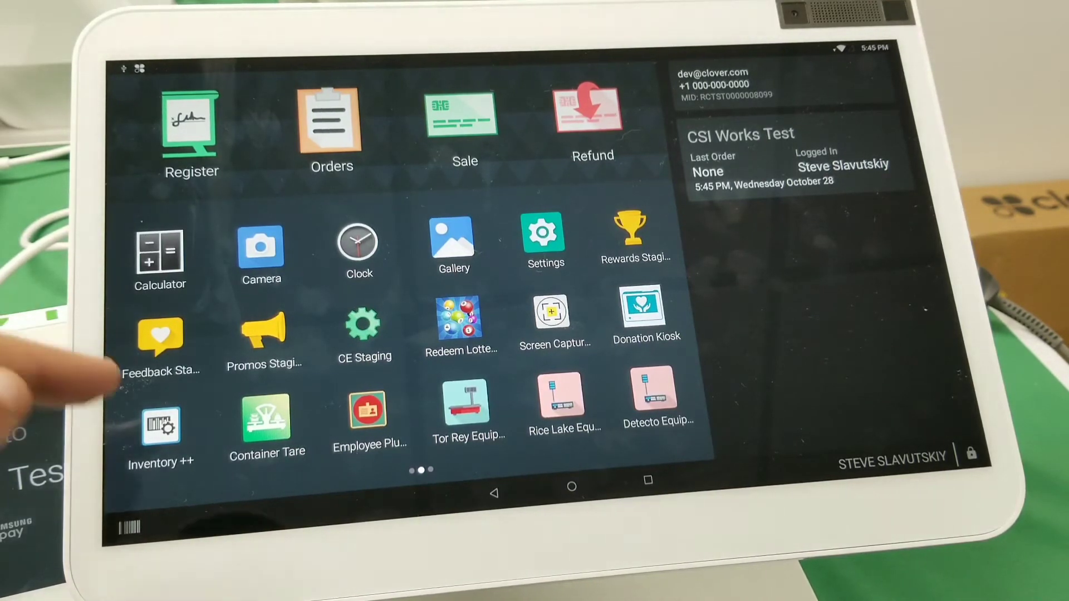
Delete the 'test' item field and add optional Text field 'factory code', length 2–5.
left_click(160, 423)
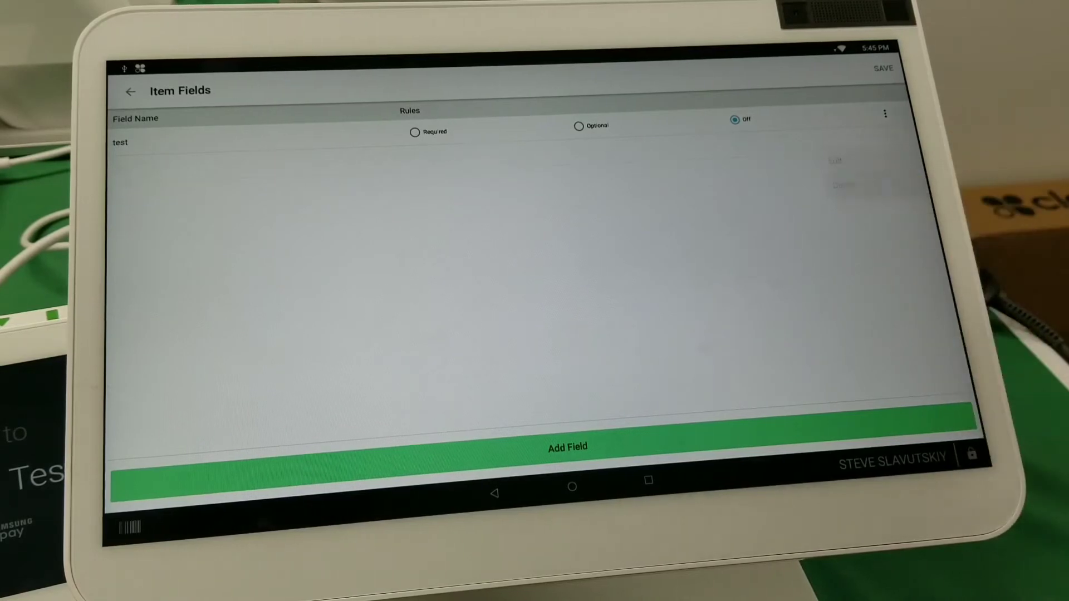
left_click(885, 114)
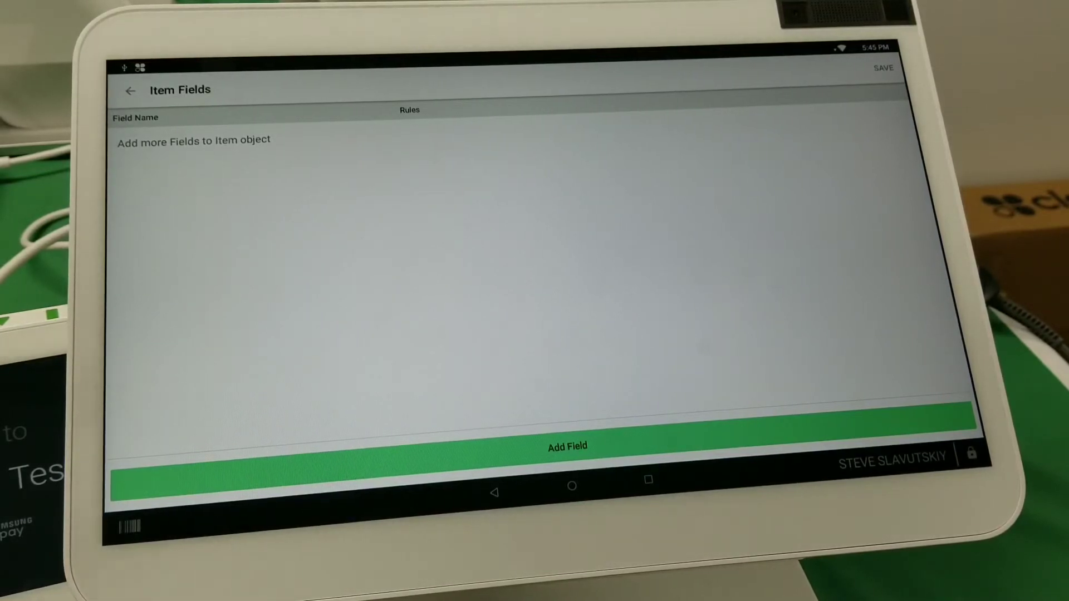
left_click(566, 447)
type("factory c")
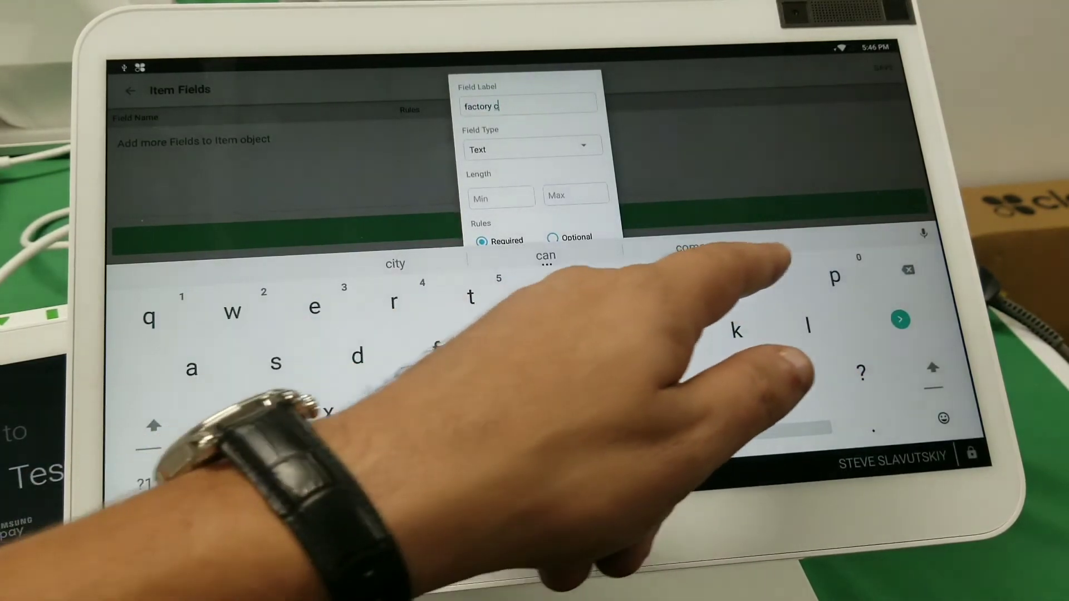
type("ode")
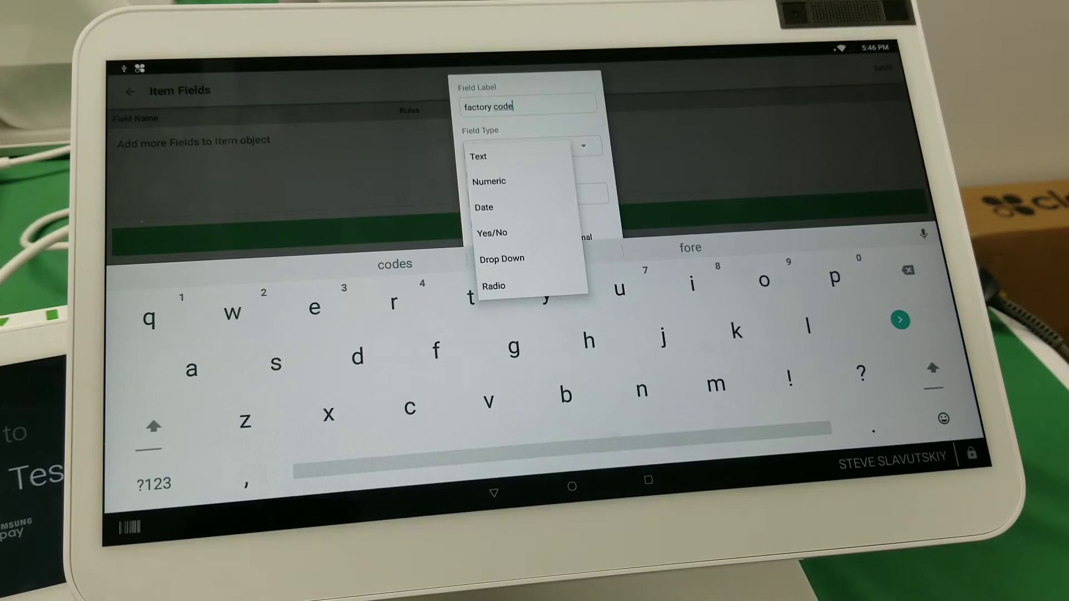
left_click(477, 156)
type("5")
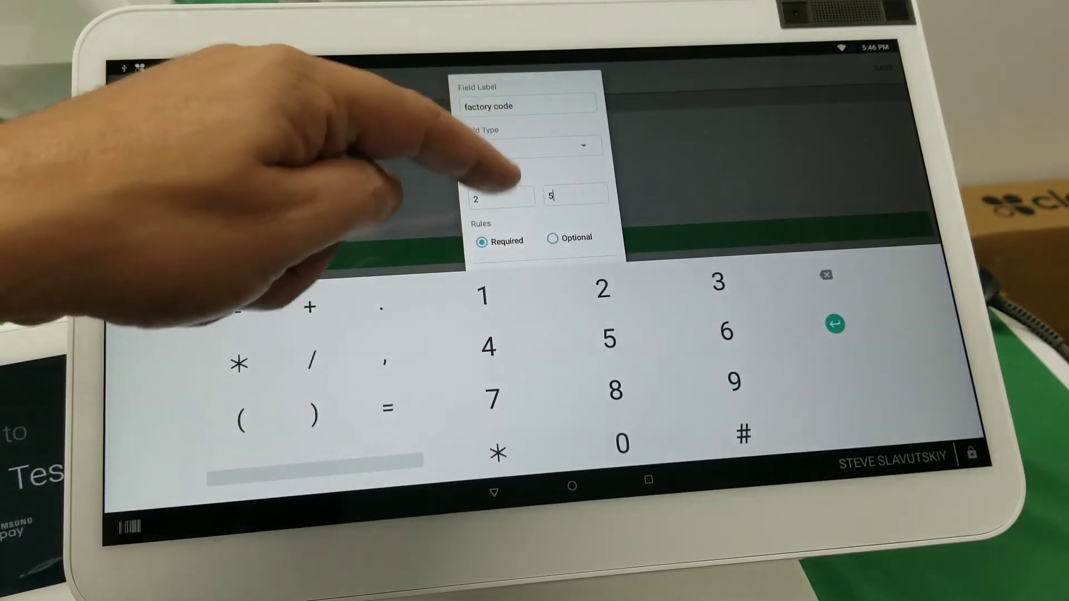
left_click(552, 238)
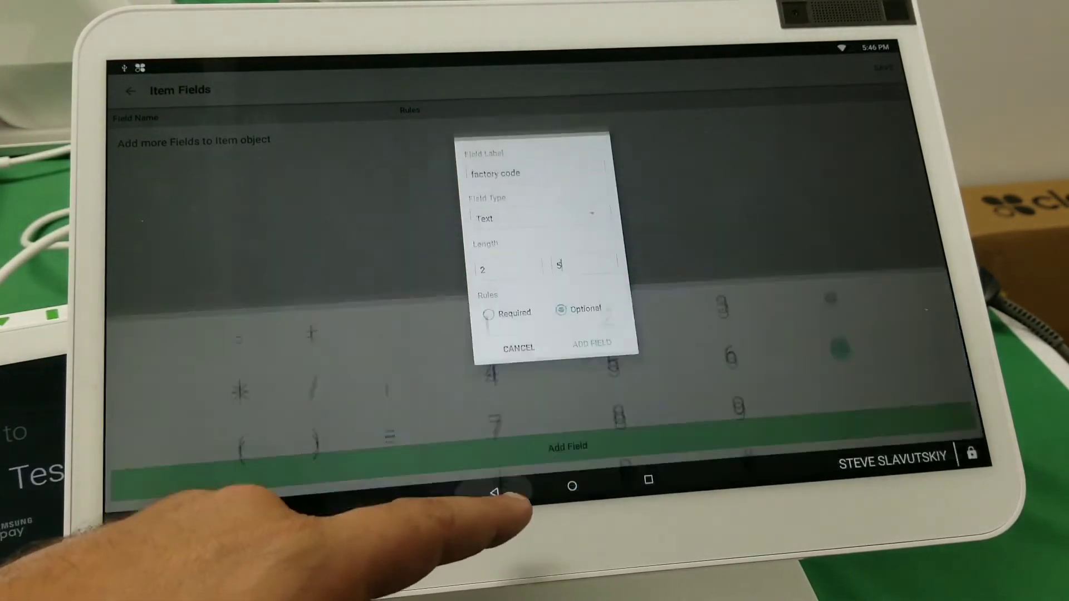
left_click(592, 343)
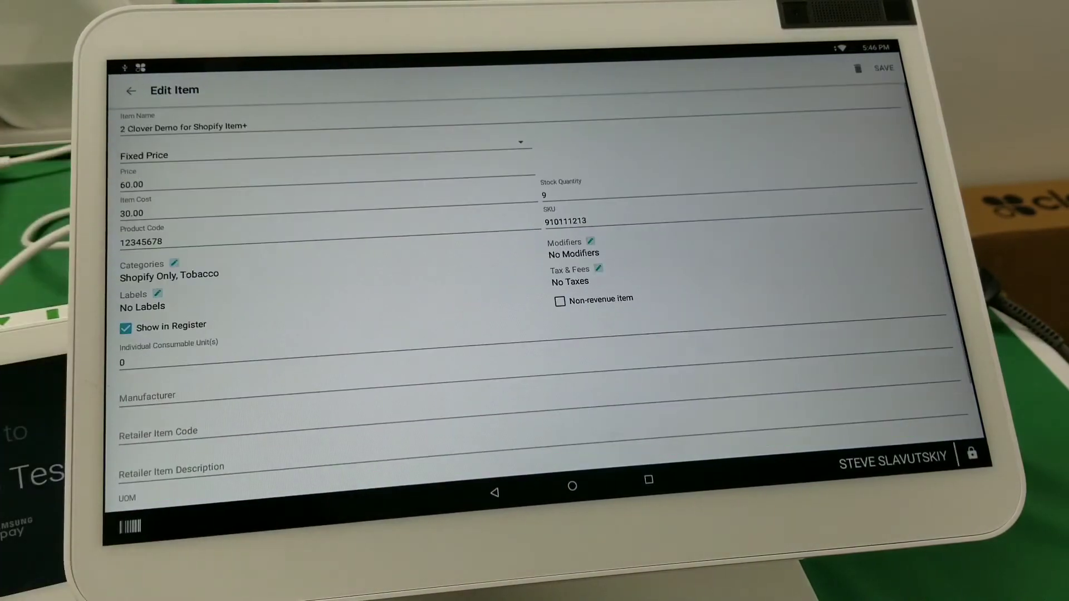
Scroll the item editor, open the side drawer, and choose the Settings section.
scroll("down", 3)
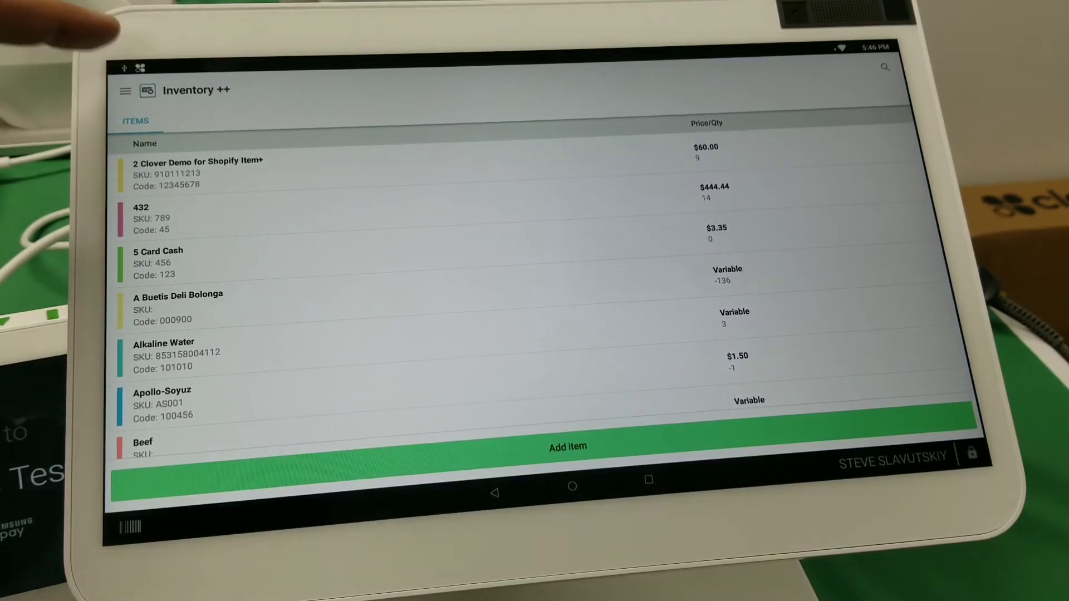
left_click(125, 90)
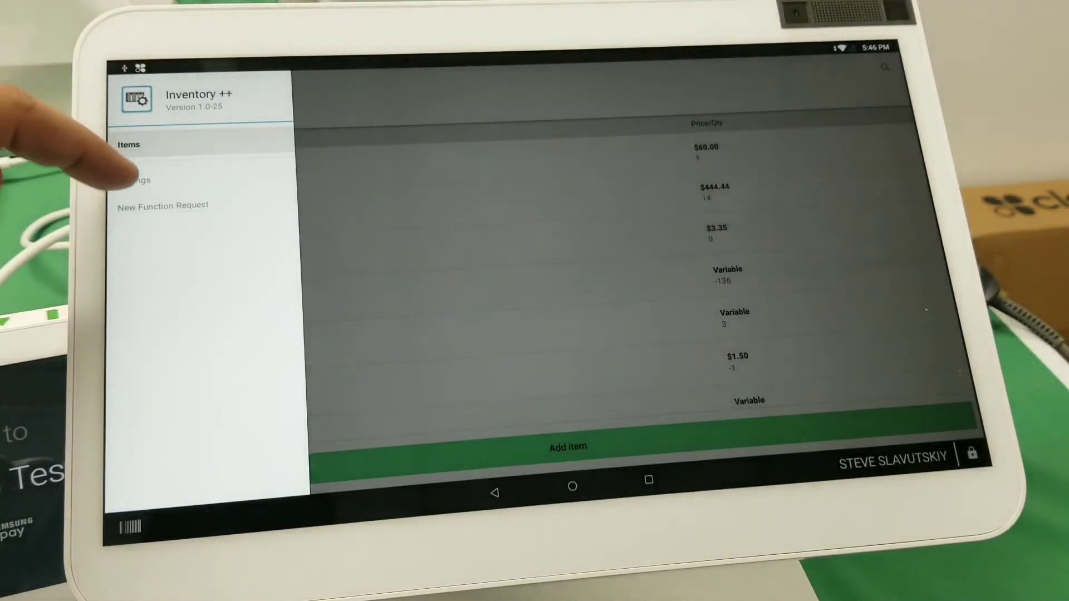
left_click(133, 179)
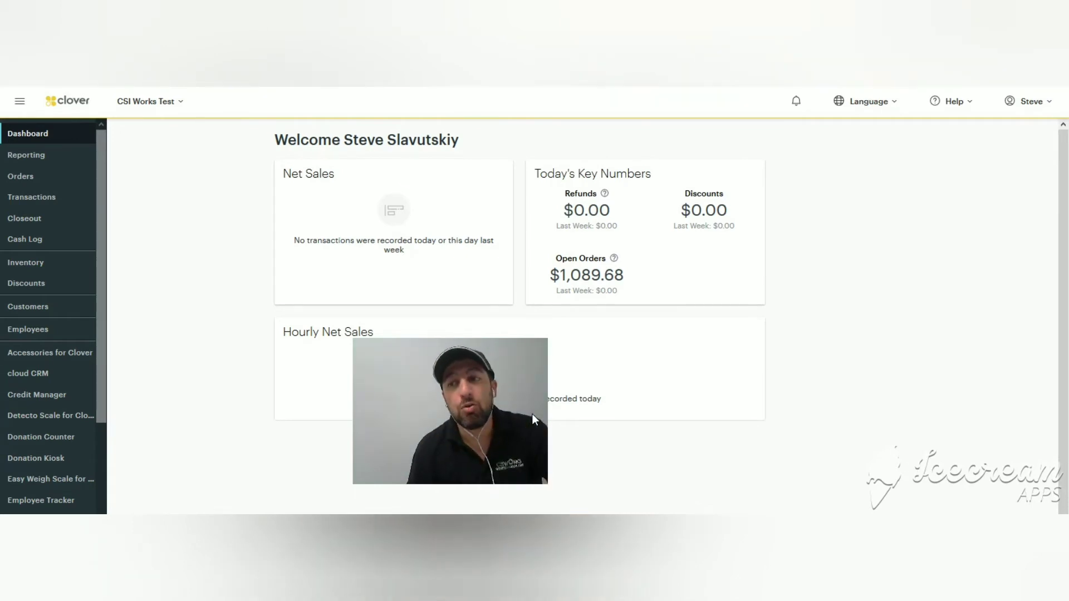
mouse_move(116, 402)
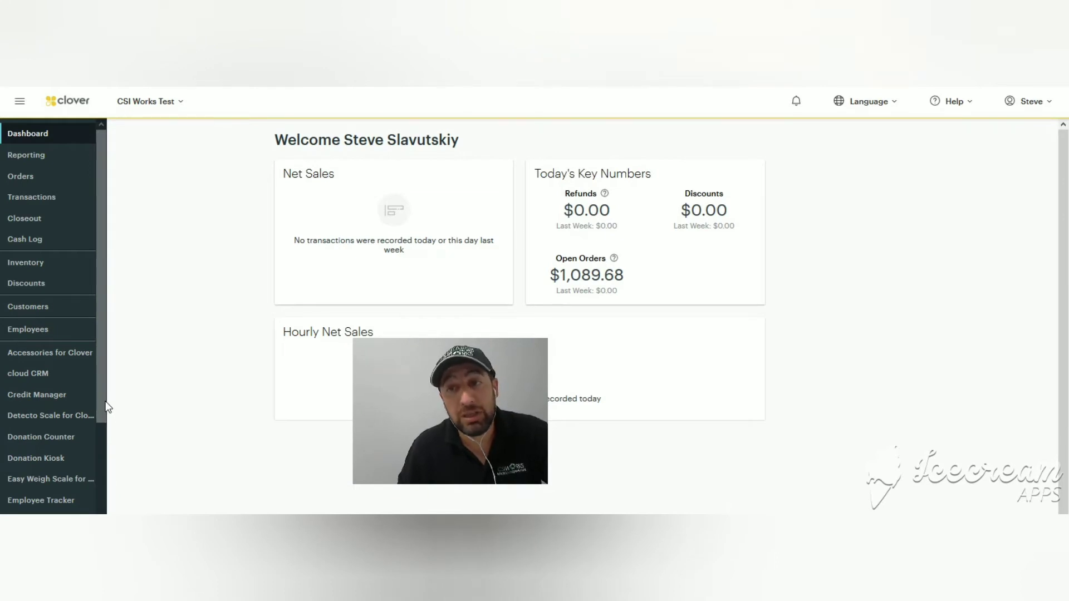
mouse_move(96, 406)
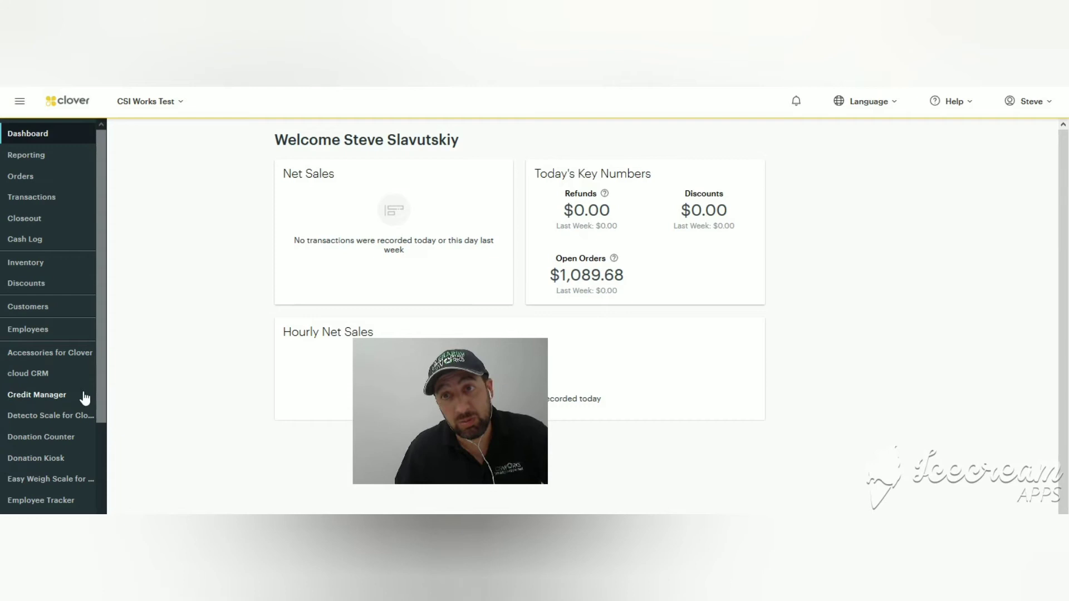
Launch Inventory Plus Plus from the dashboard sidebar and focus its item Search box.
scroll("down", 3)
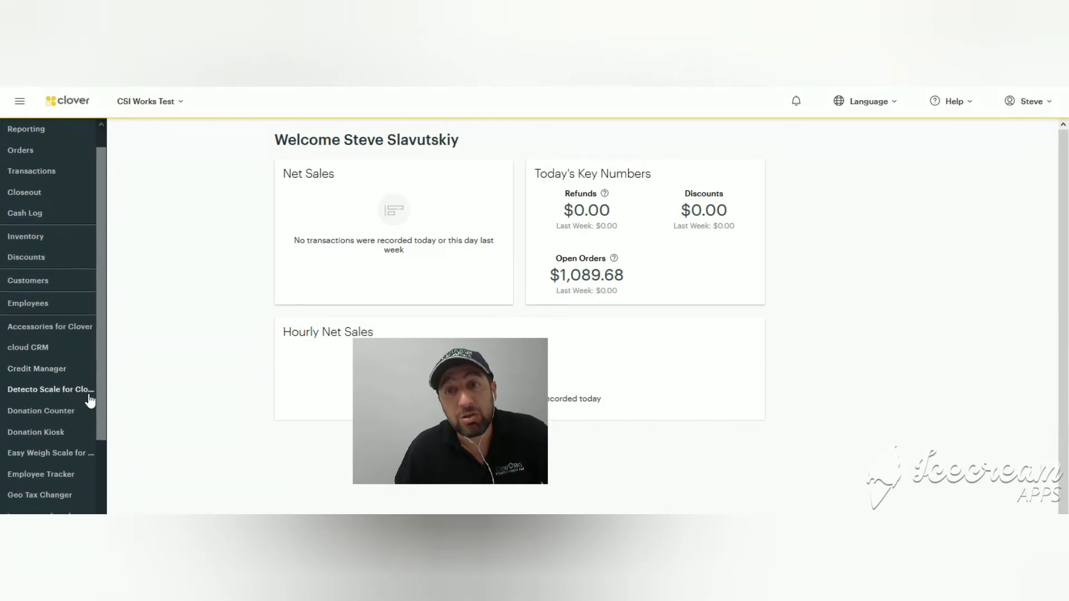
mouse_move(198, 303)
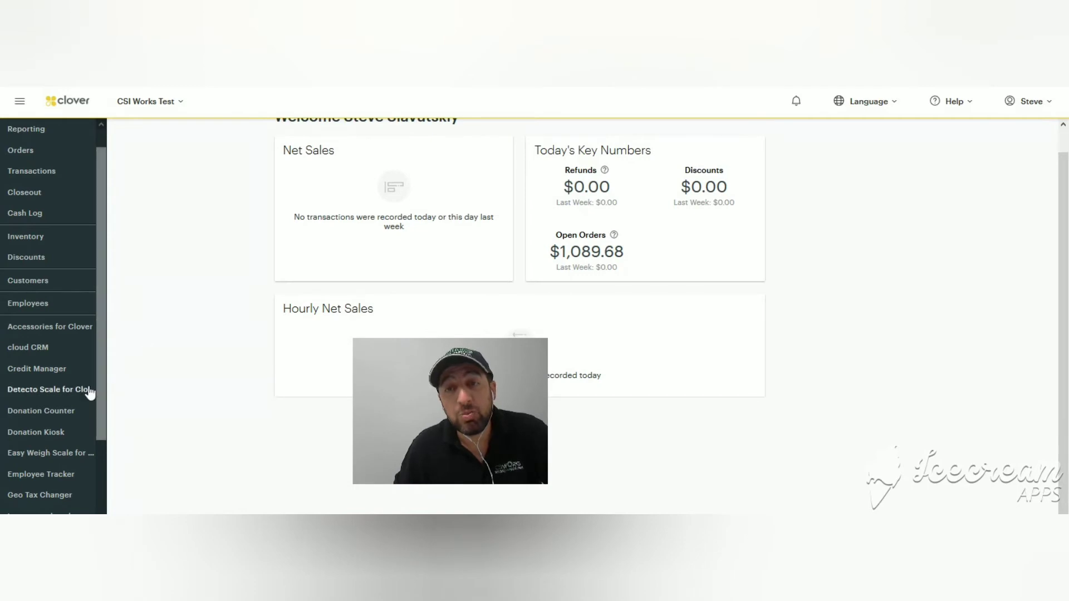
scroll("down", 3)
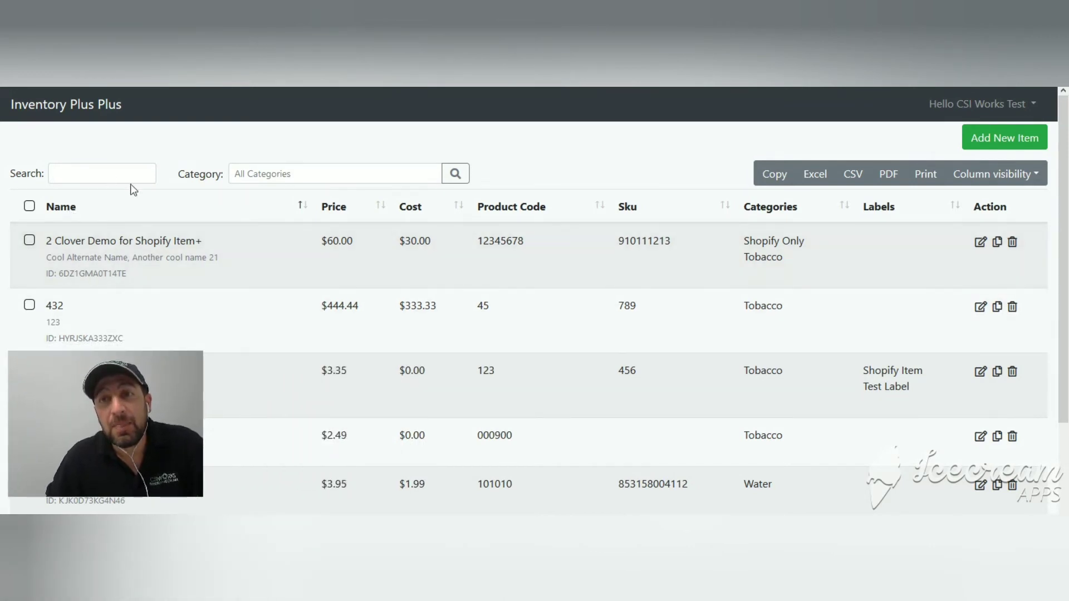
left_click(102, 173)
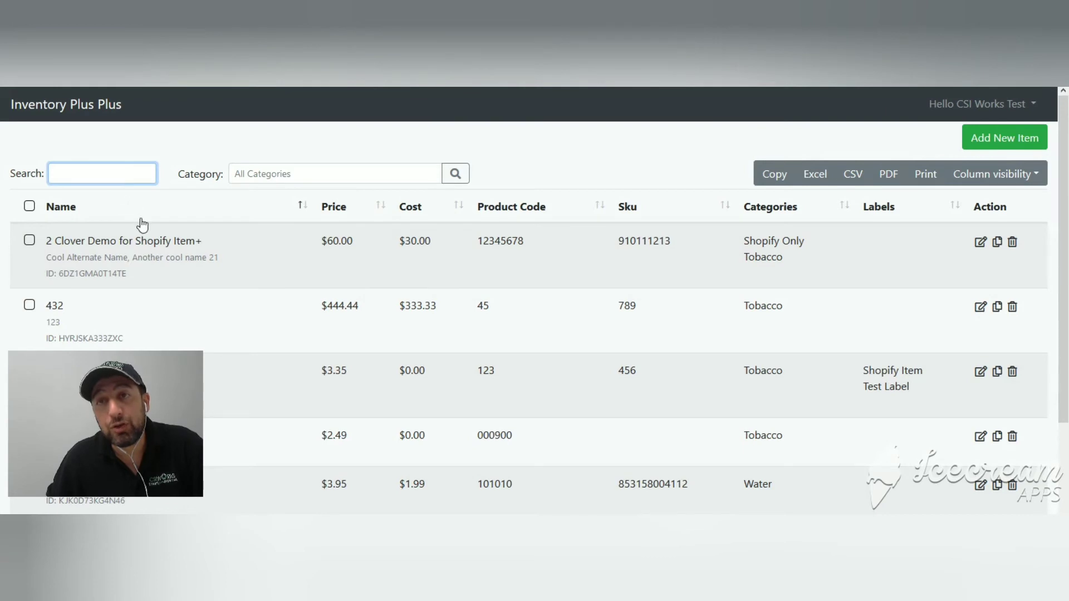
Try item searches '2 c' and '432', leaving all items sorted by Product Code.
type("2 cl")
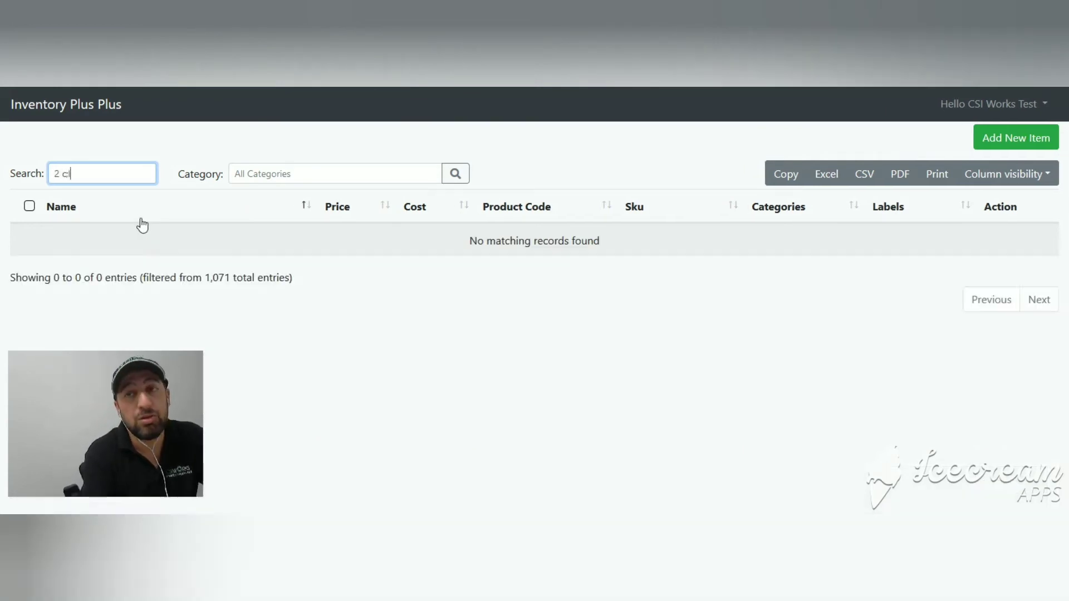
key("Backspace")
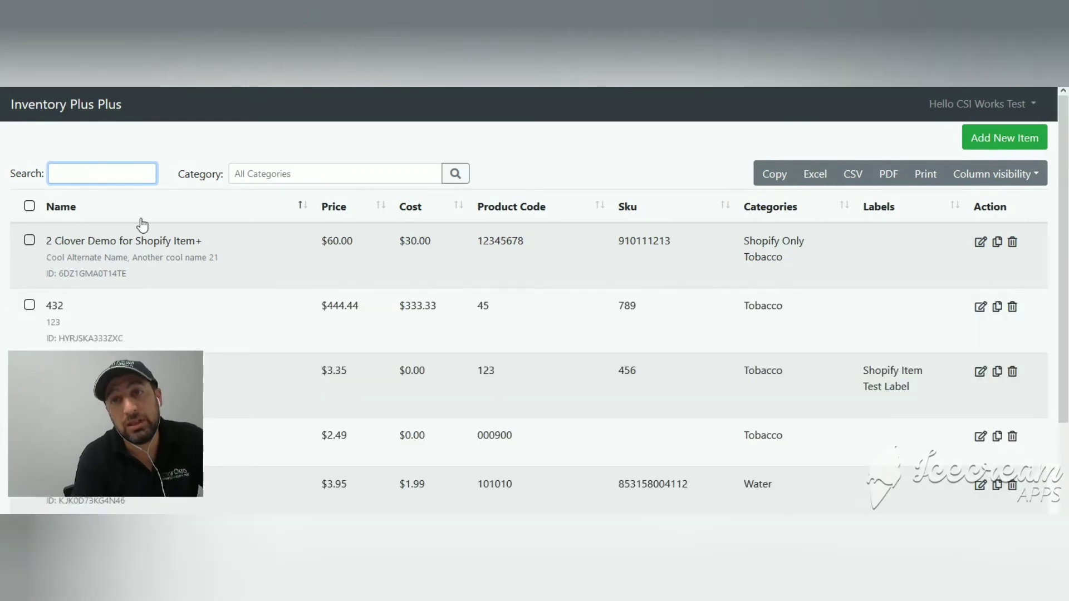
type("4")
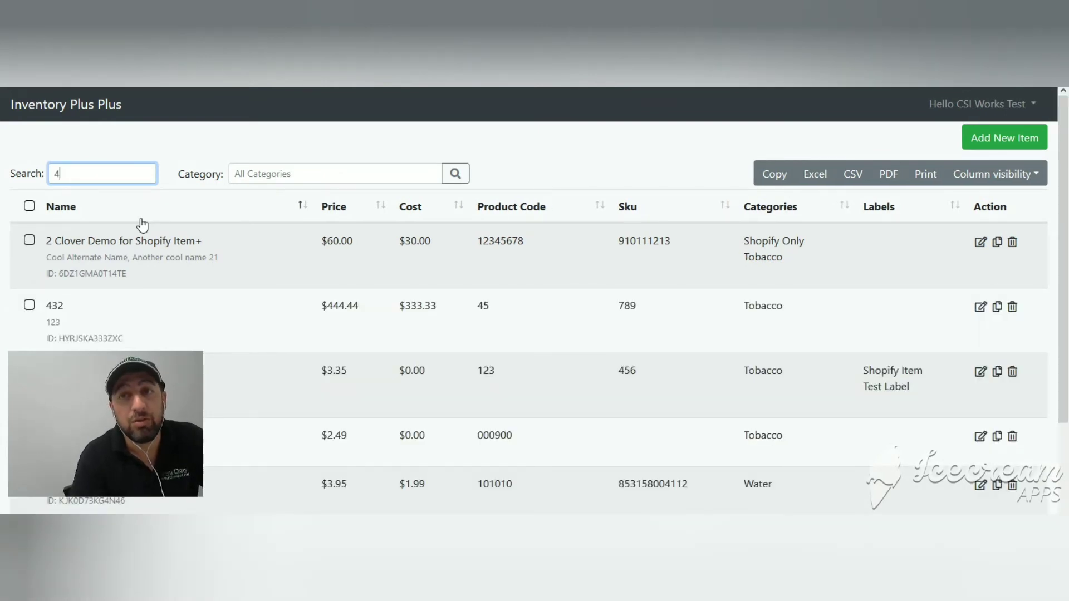
type("32")
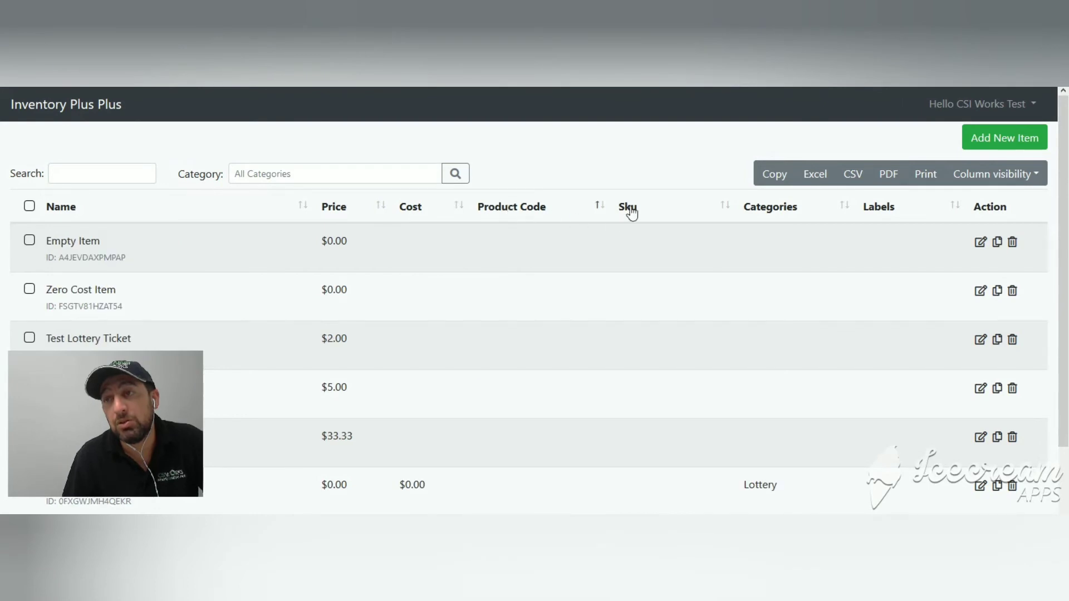
Filter the item table to the Altria scan data program and review the filter options.
left_click(334, 173)
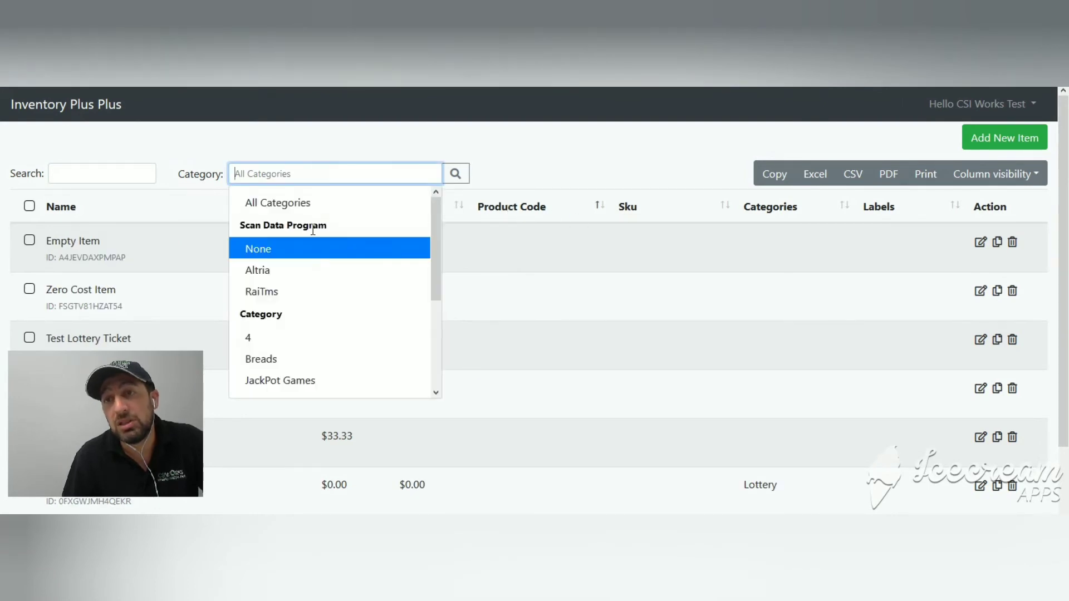
left_click(258, 270)
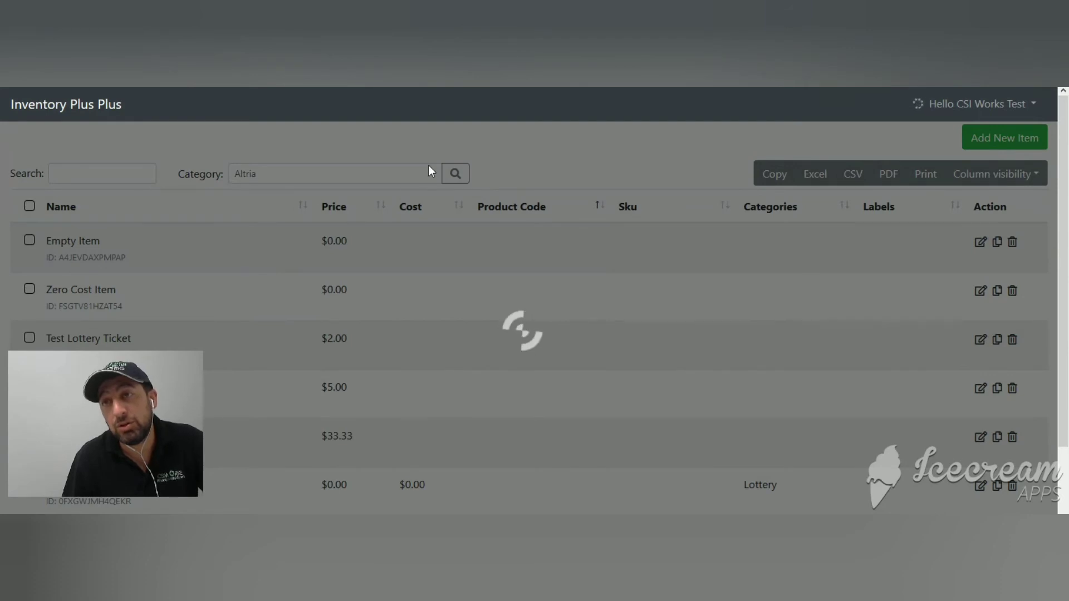
left_click(334, 173)
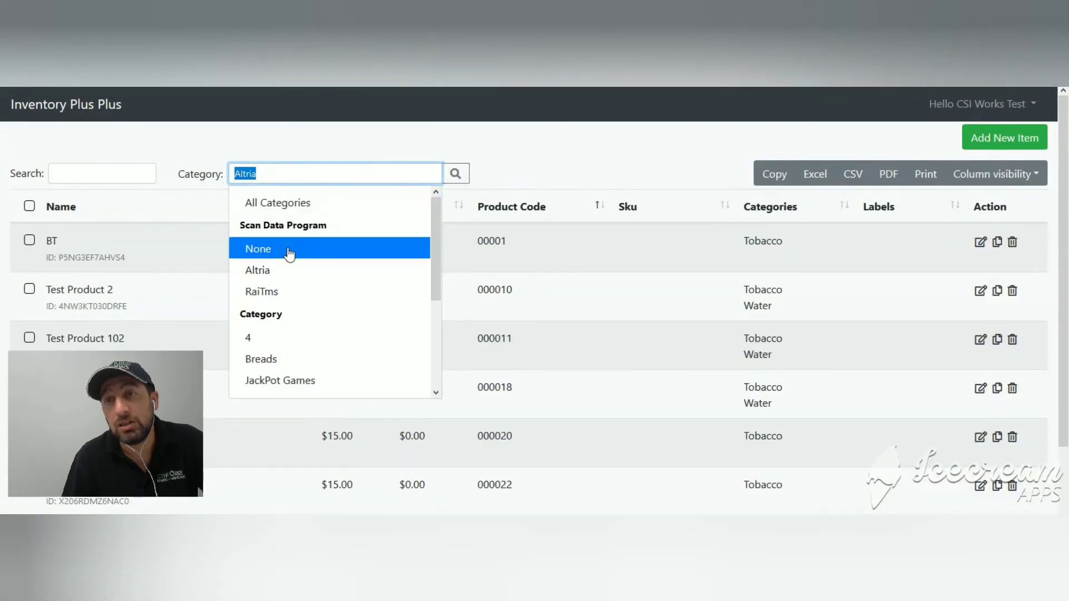
scroll("down", 3)
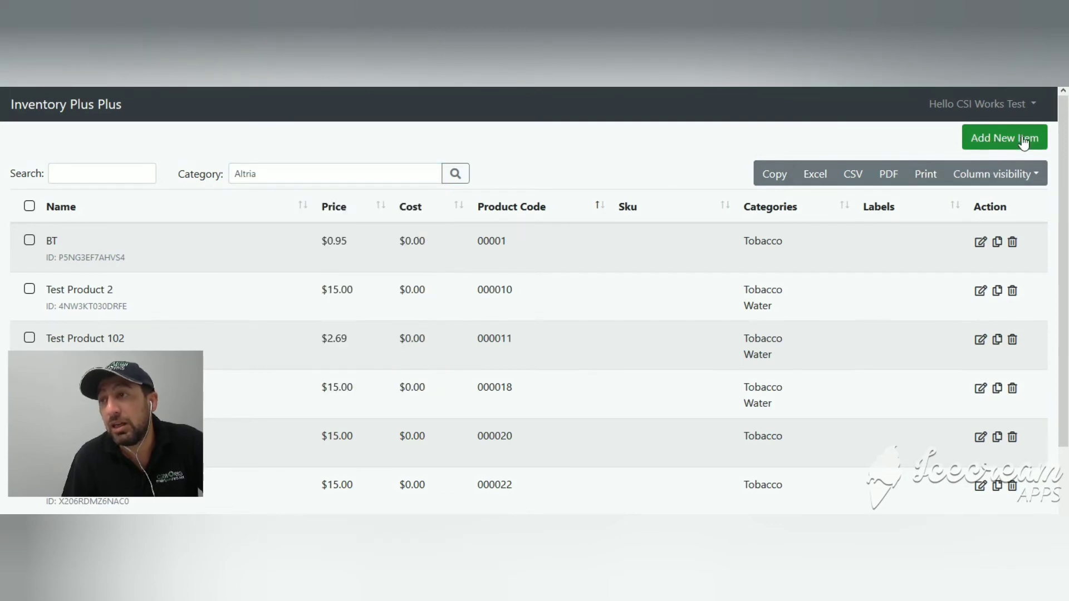
left_click(1004, 137)
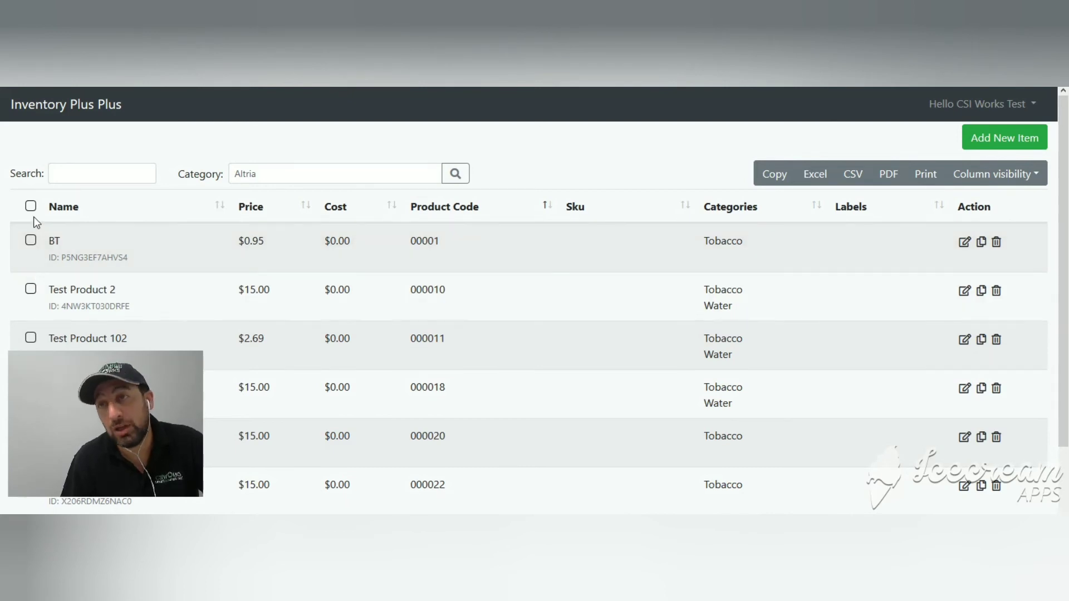
mouse_move(65, 266)
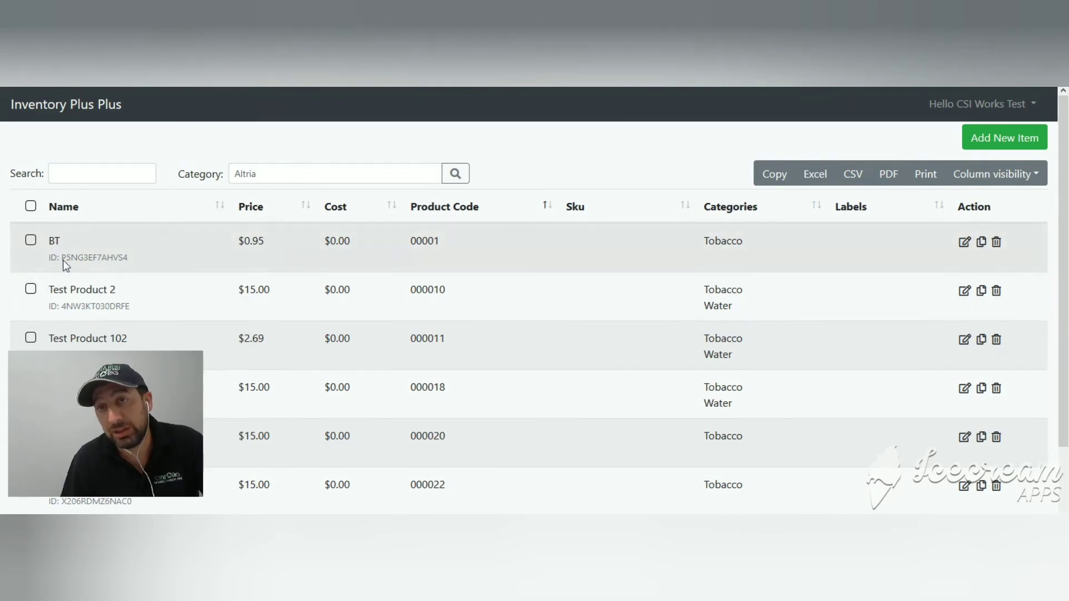
Select all filtered items for mass edit and confirm Scan Data Program Altria.
left_click(30, 206)
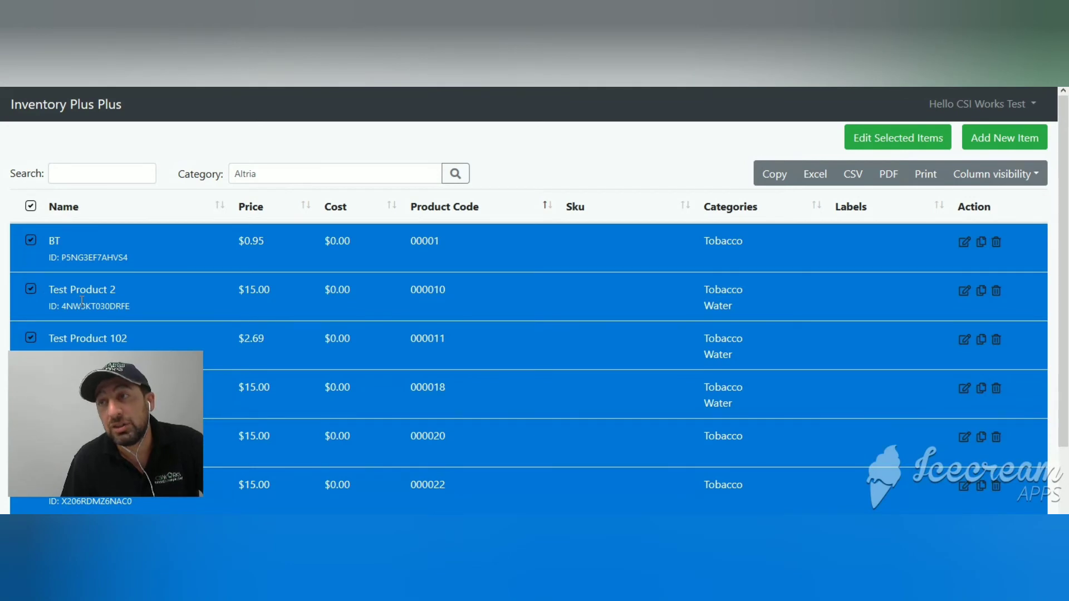
mouse_move(897, 137)
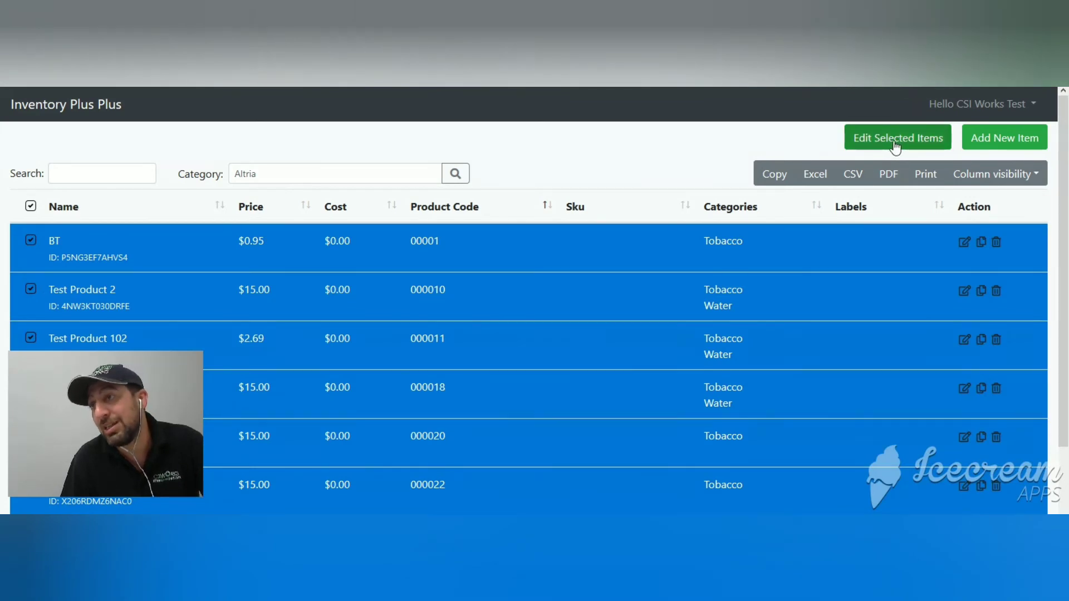
left_click(897, 137)
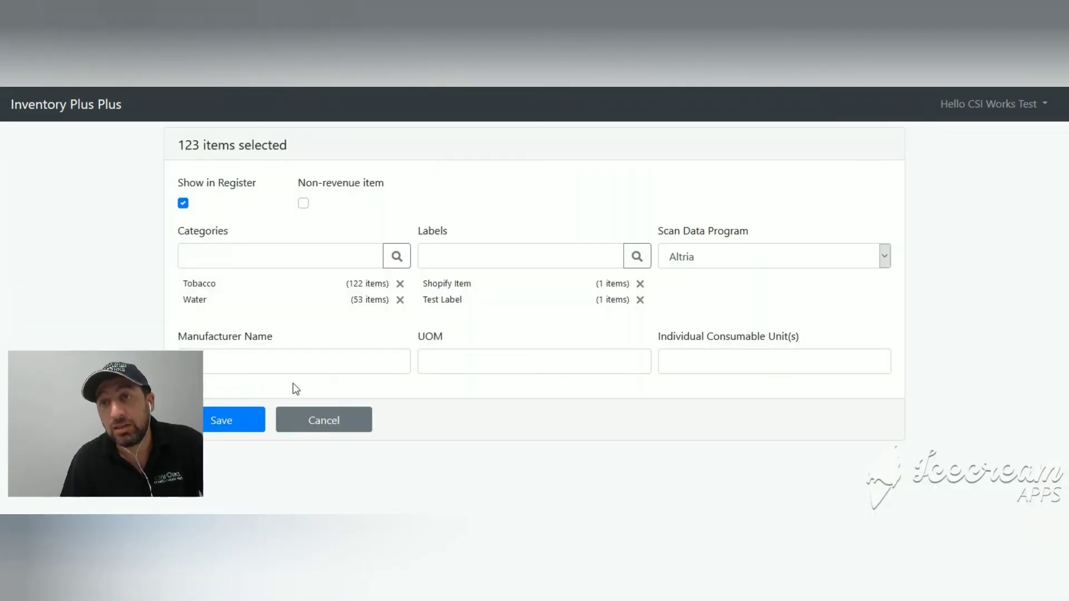
mouse_move(281, 355)
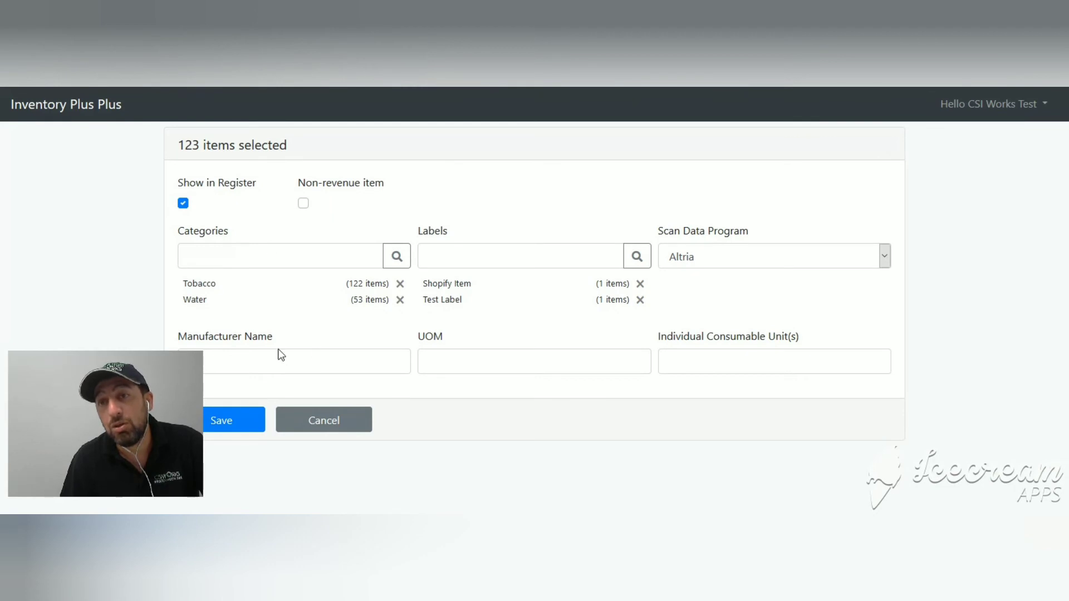
mouse_move(173, 251)
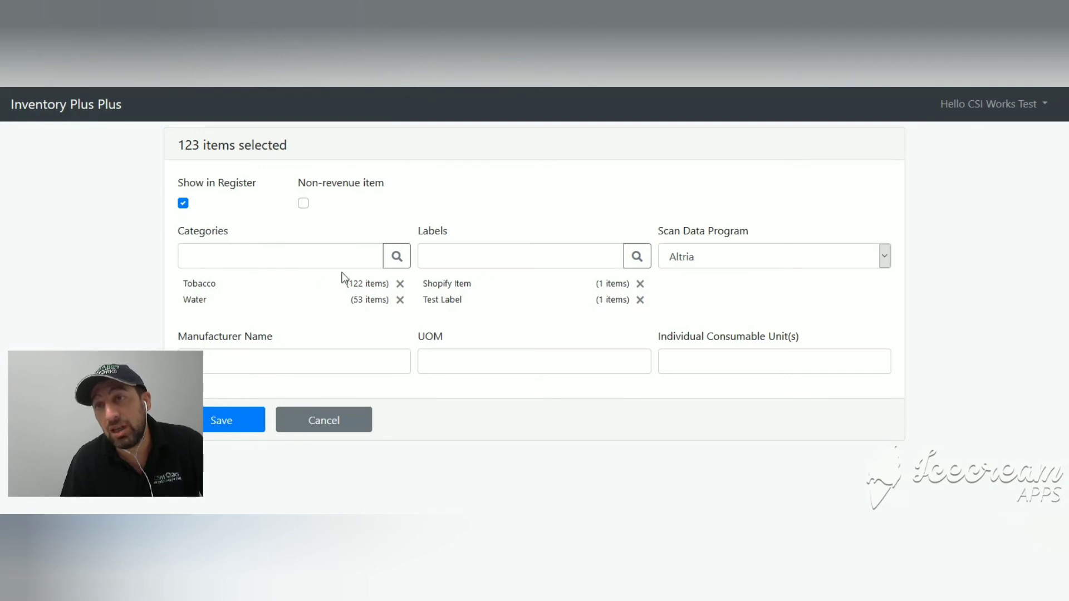
mouse_move(740, 260)
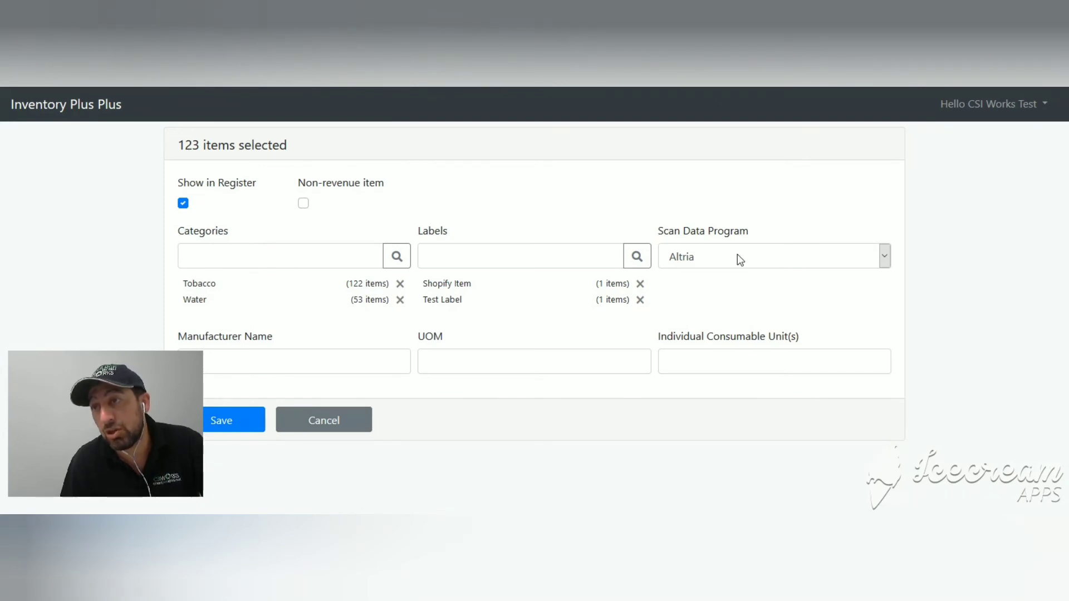
left_click(884, 255)
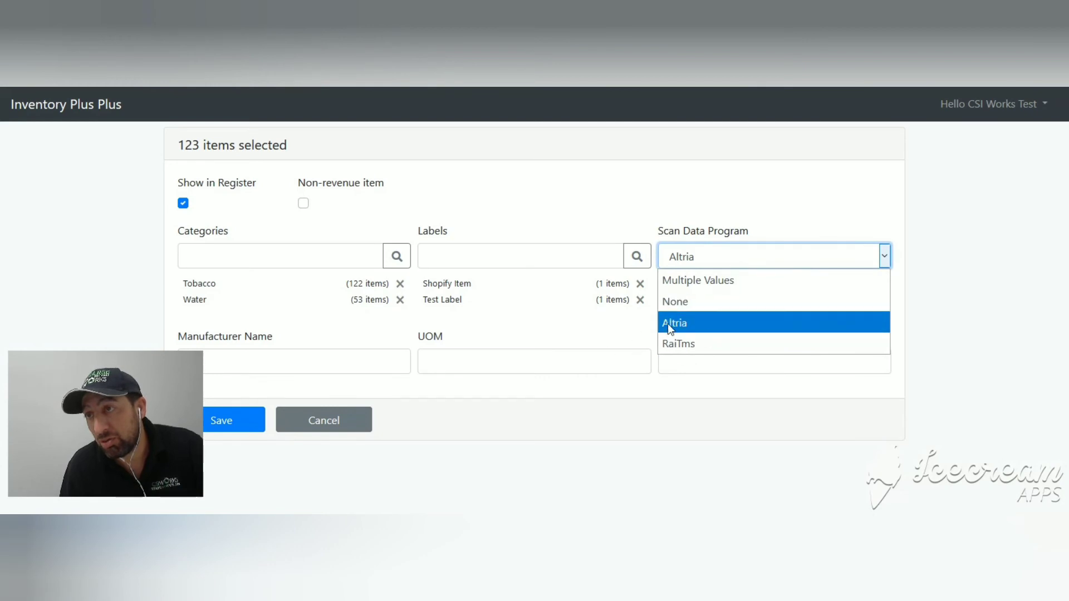
mouse_move(687, 332)
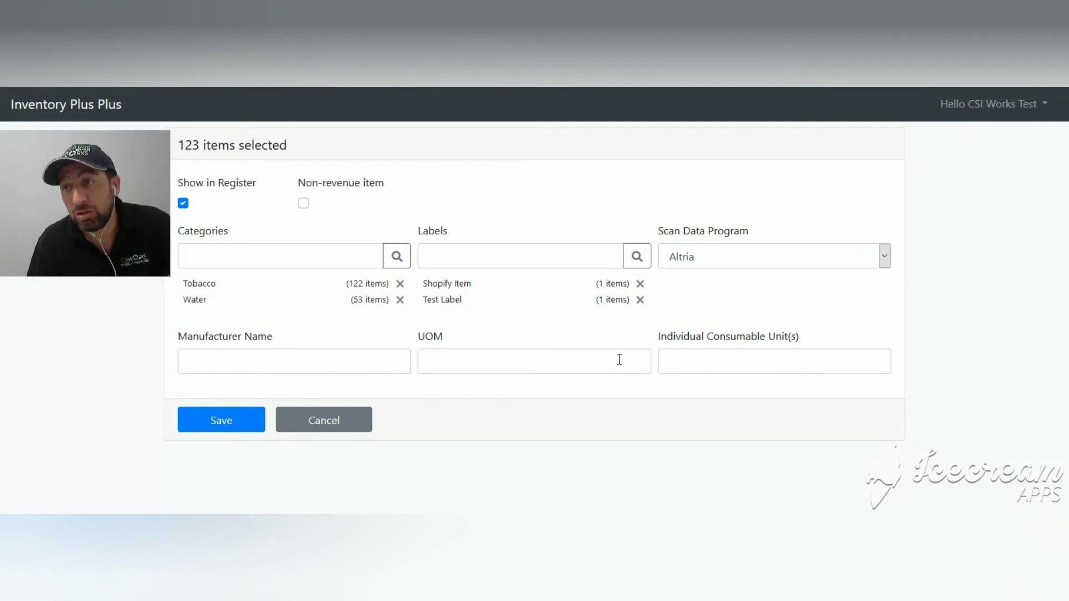
mouse_move(692, 361)
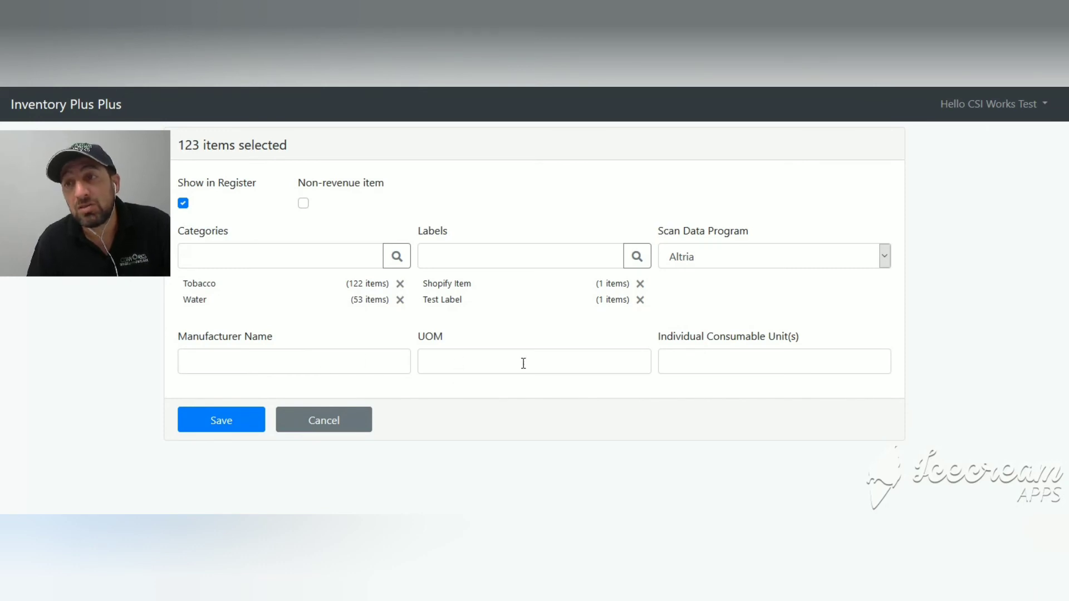
mouse_move(353, 355)
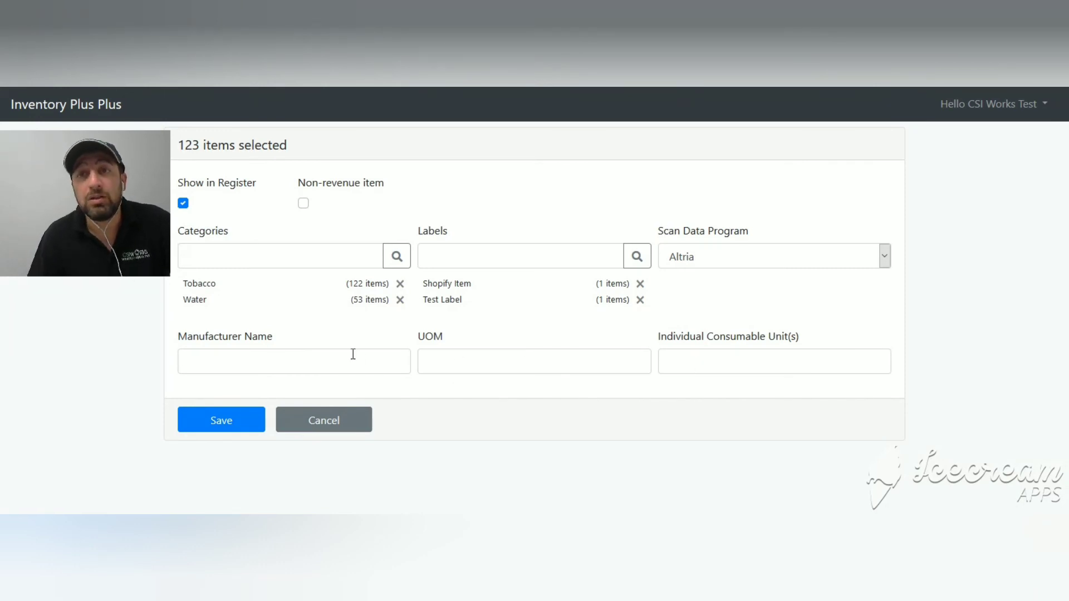
mouse_move(380, 324)
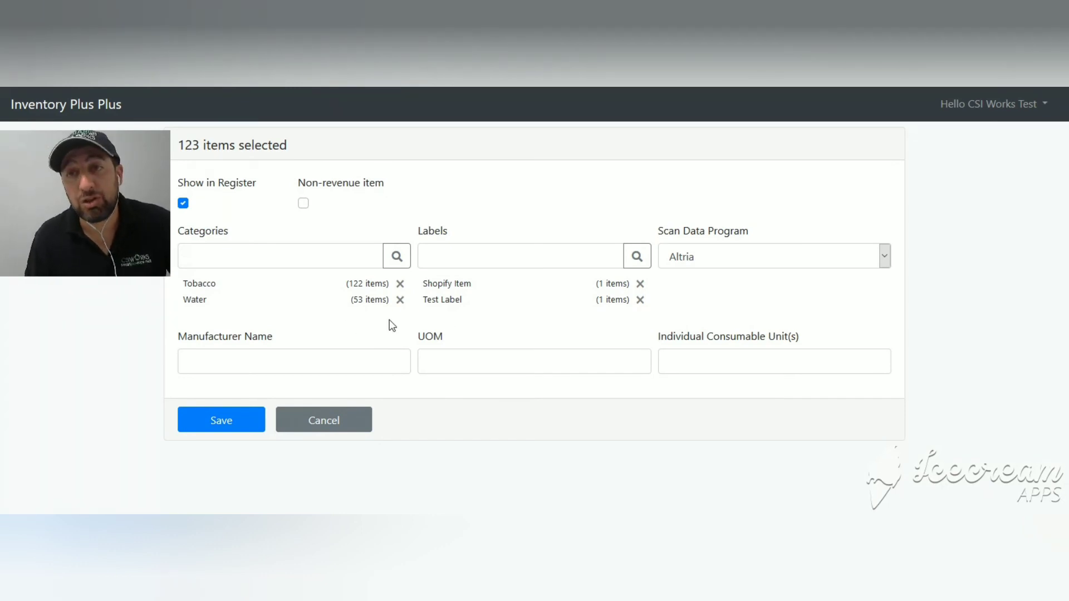
mouse_move(559, 387)
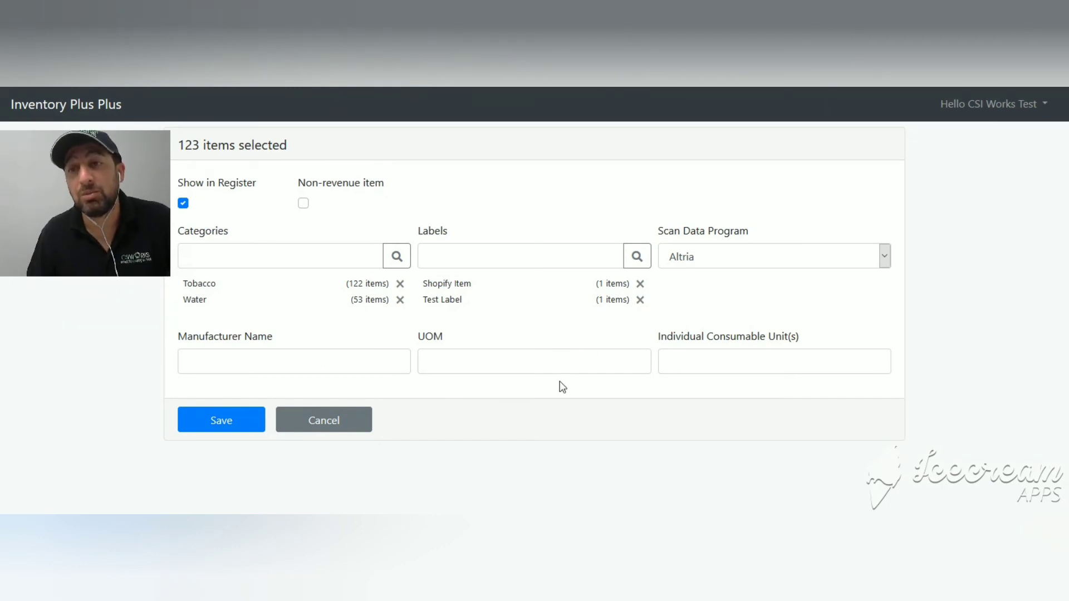
Set manufacturer name 'Altria' for the 123 items and save.
left_click(294, 361)
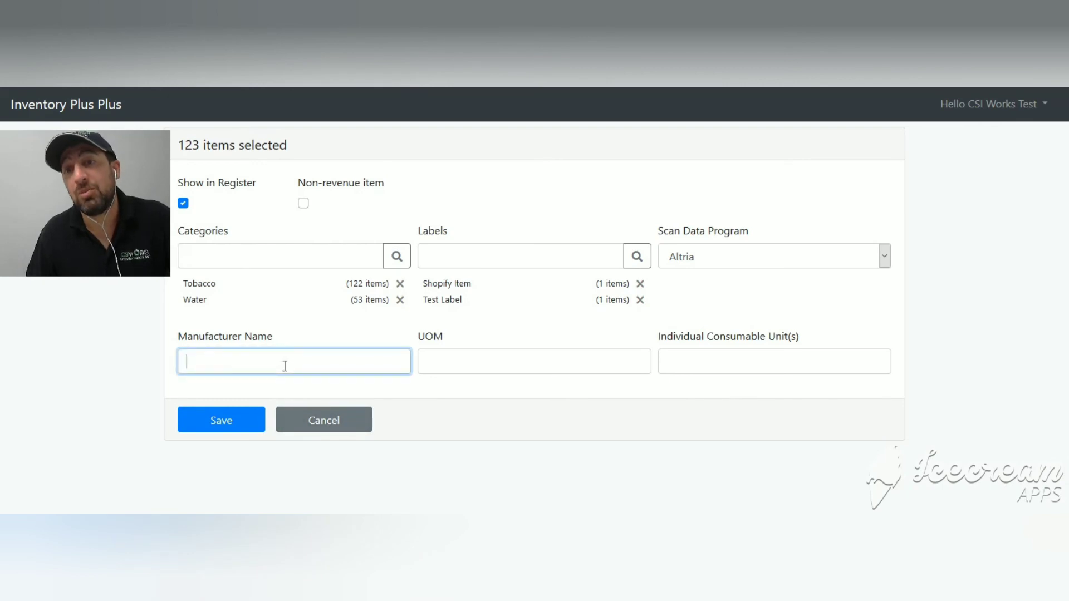
type("A")
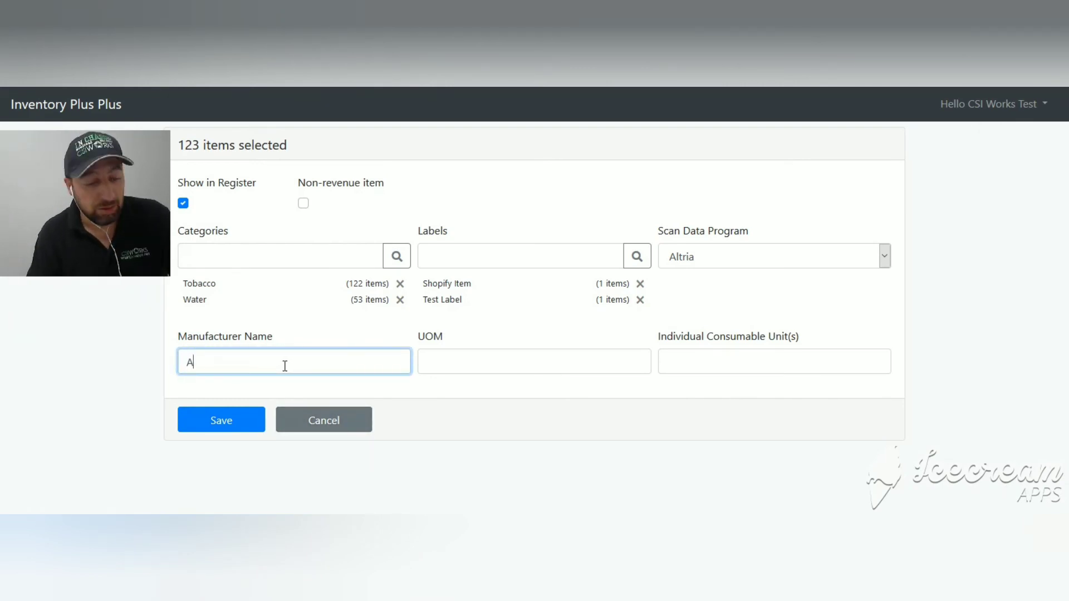
type("ltria")
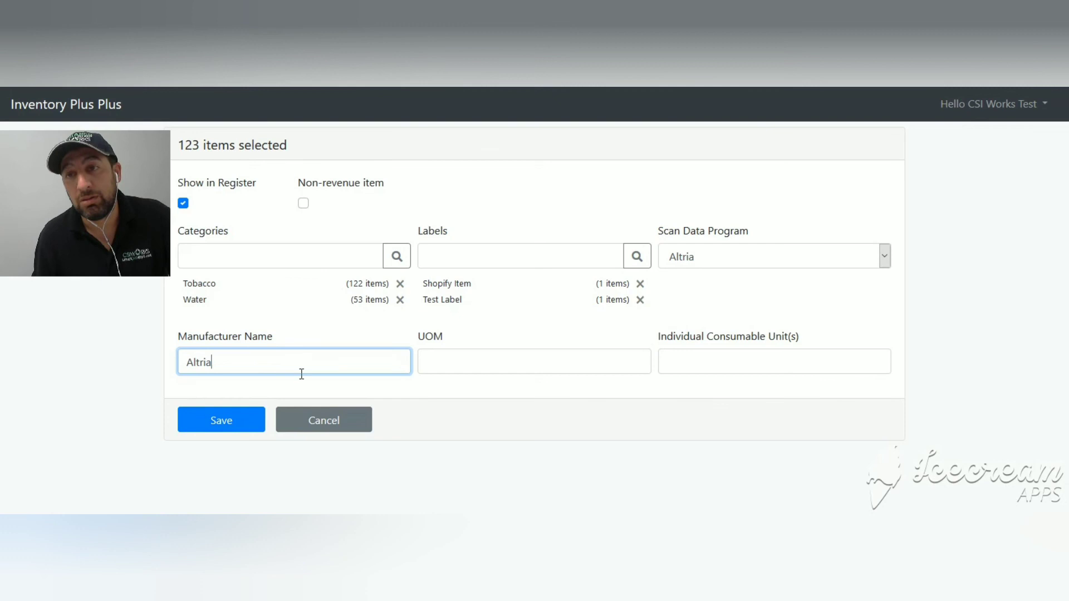
left_click(221, 419)
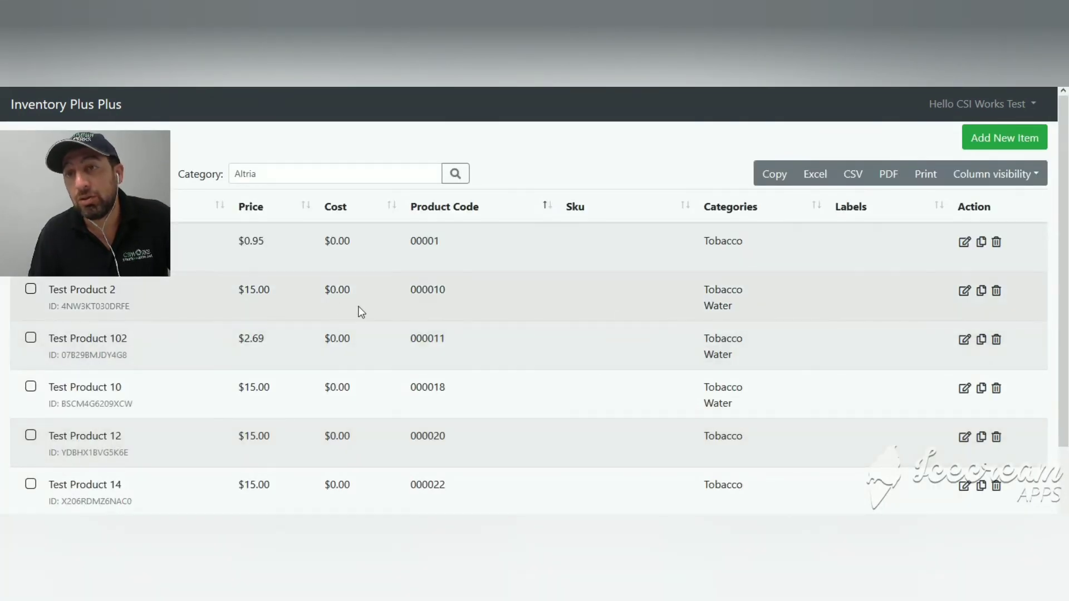
mouse_move(772, 311)
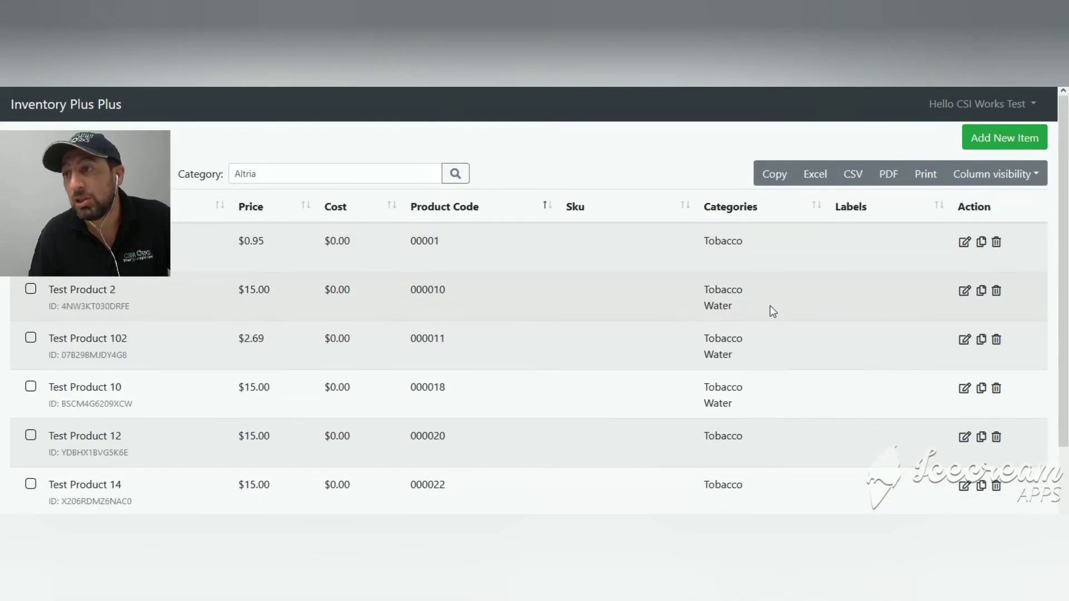
Turn on the Tax column via Column visibility, showing Default for each Altria item.
left_click(995, 174)
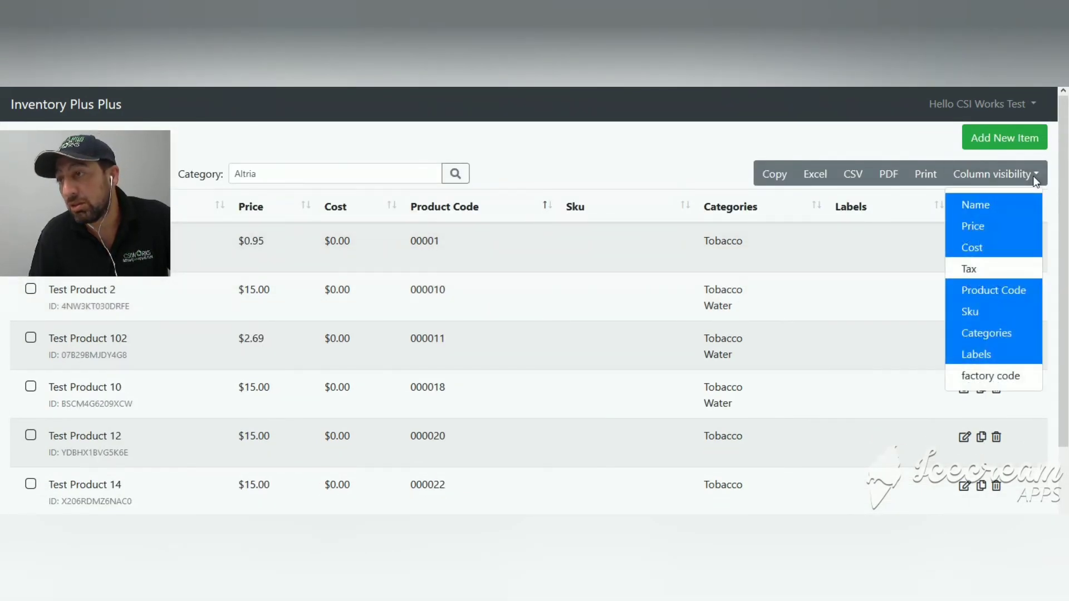
mouse_move(980, 266)
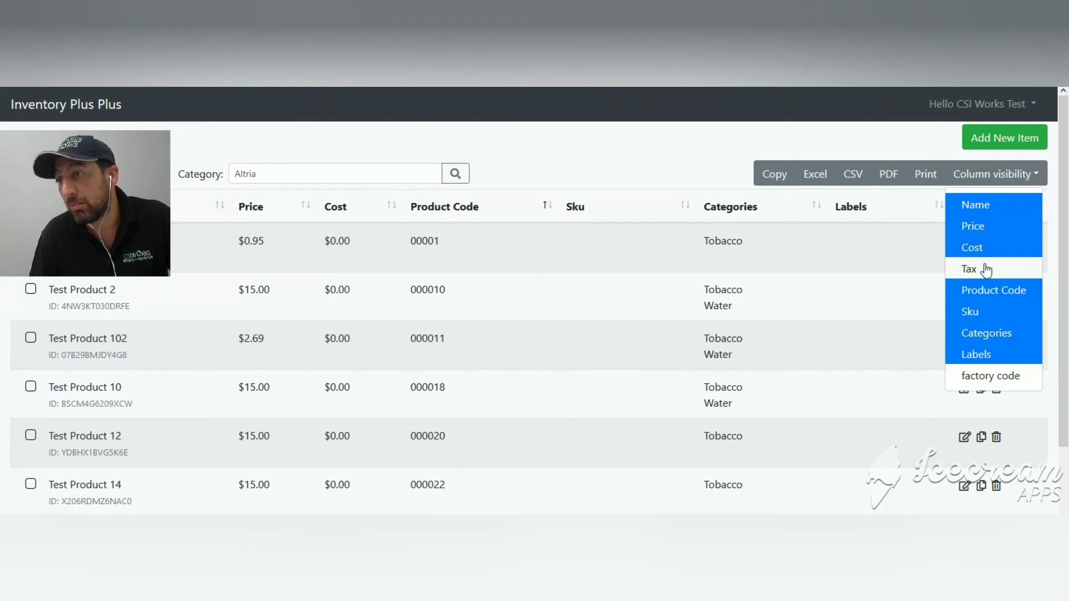
left_click(969, 268)
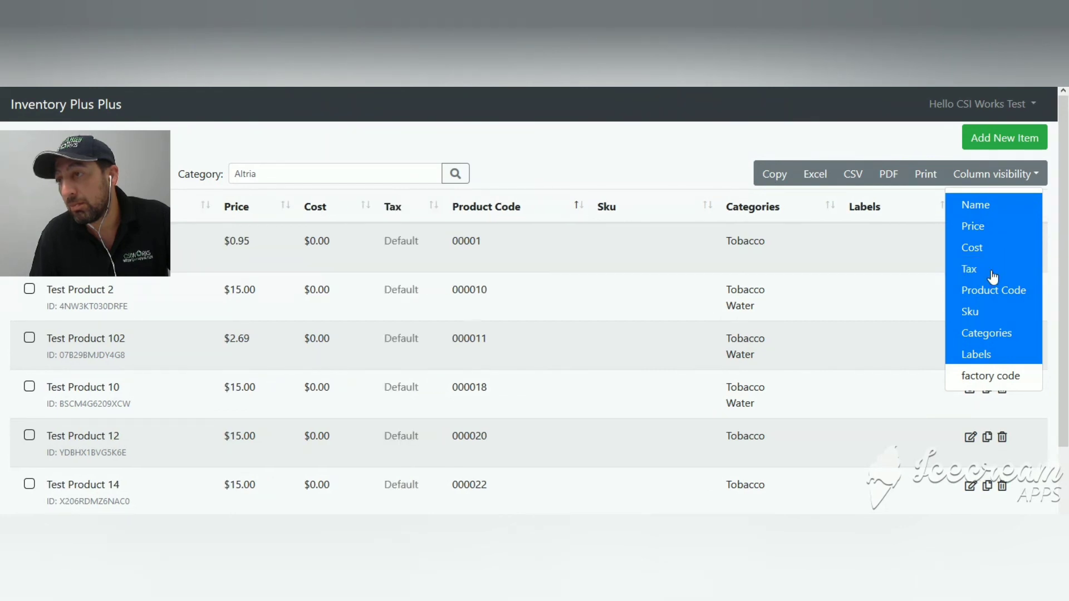
mouse_move(714, 267)
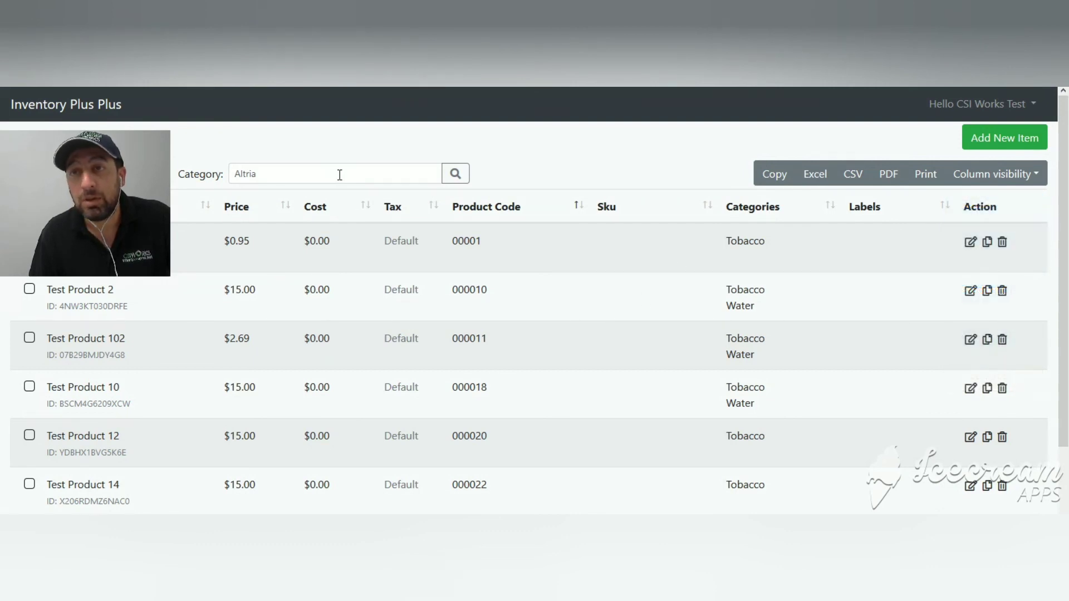
Switch the item filter to the Tobacco category.
left_click(334, 173)
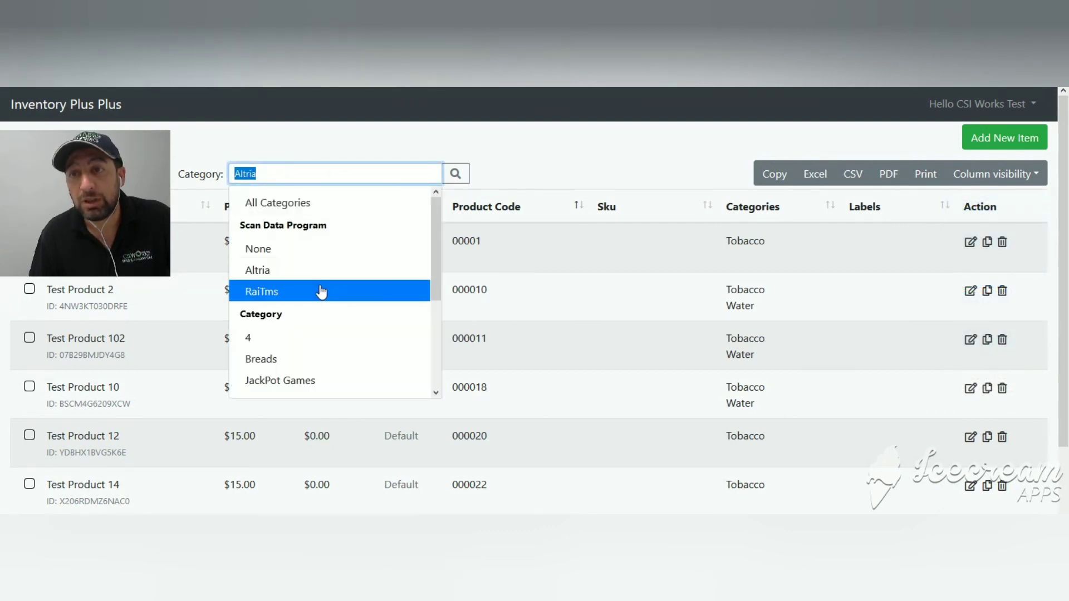
scroll("down", 3)
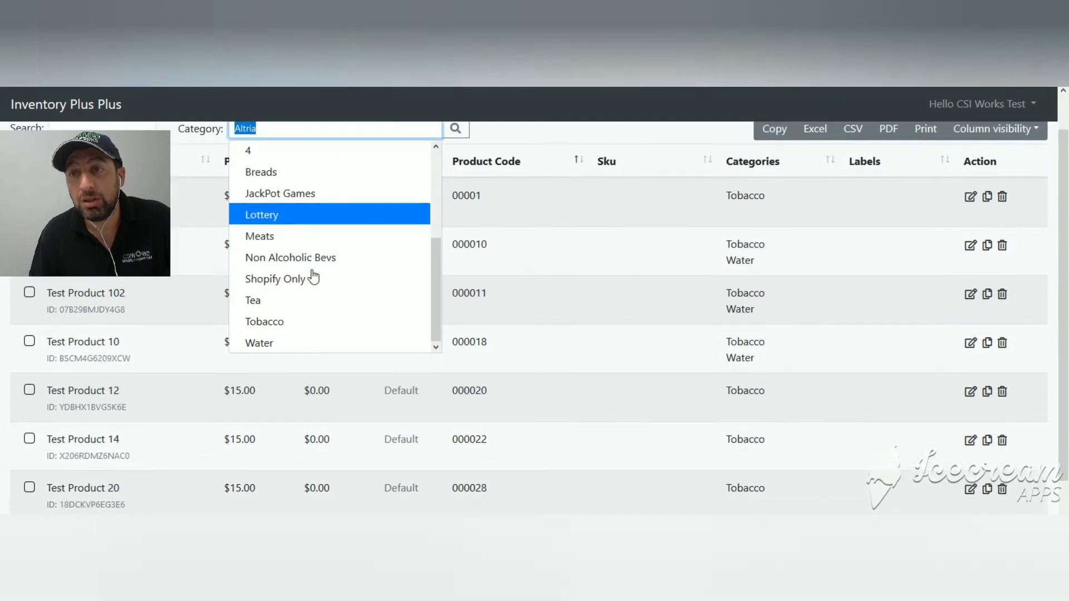
left_click(264, 321)
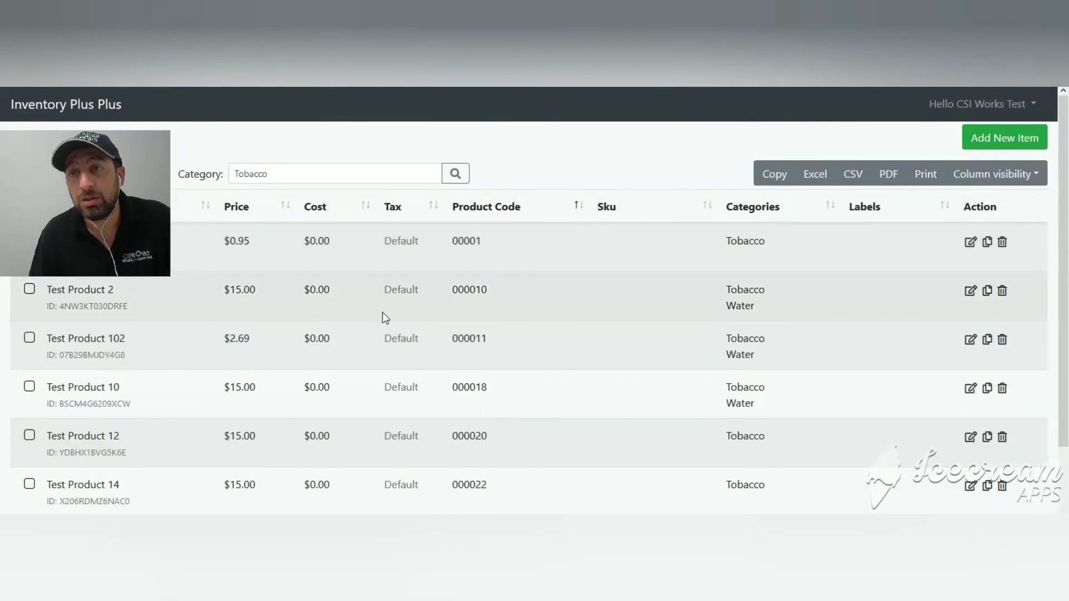
mouse_move(200, 298)
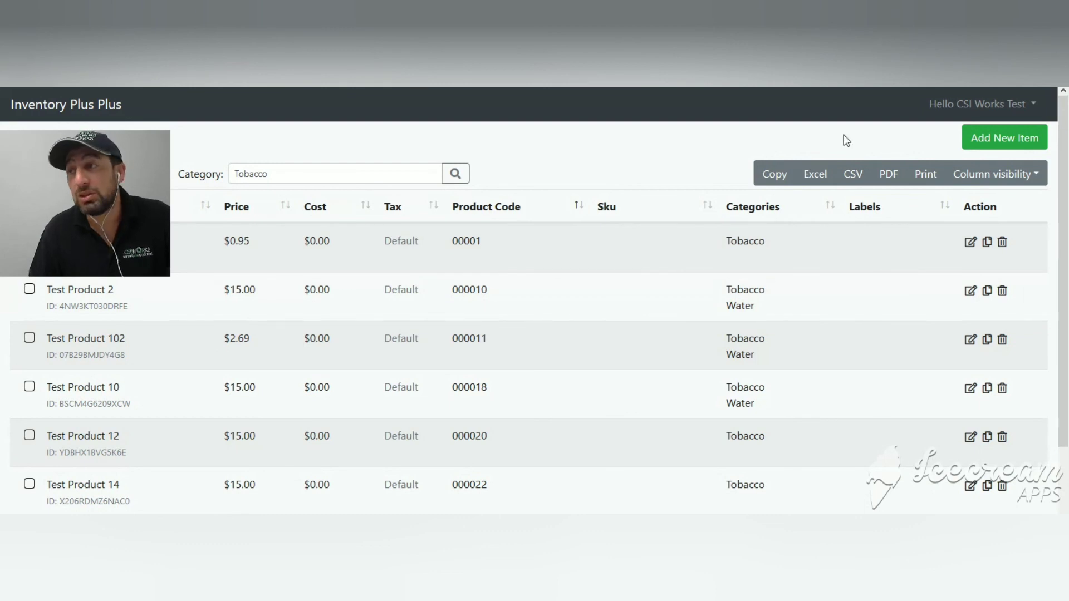
mouse_move(219, 368)
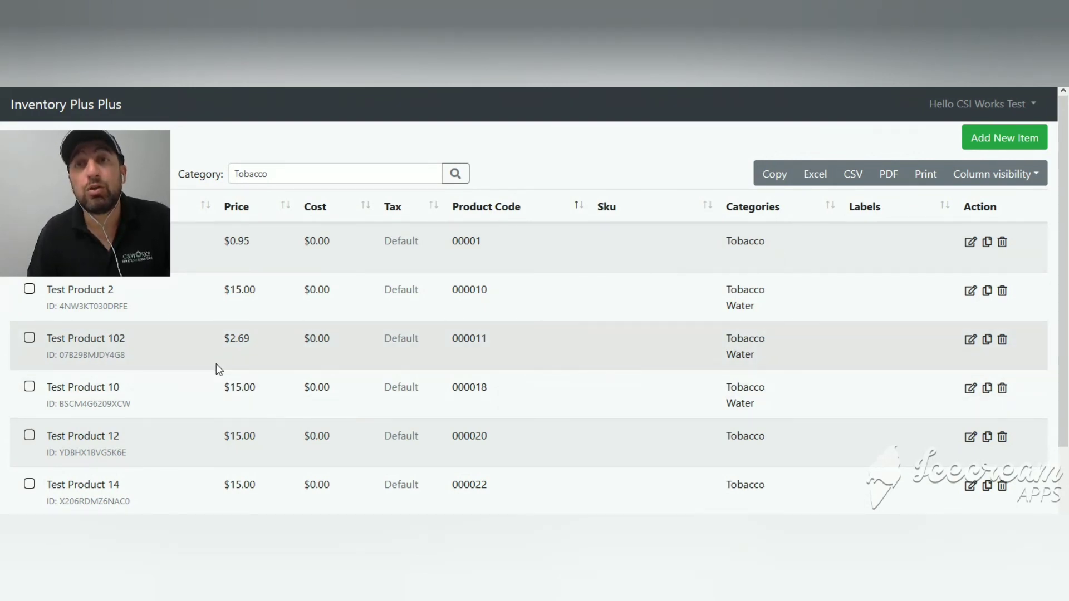
mouse_move(176, 282)
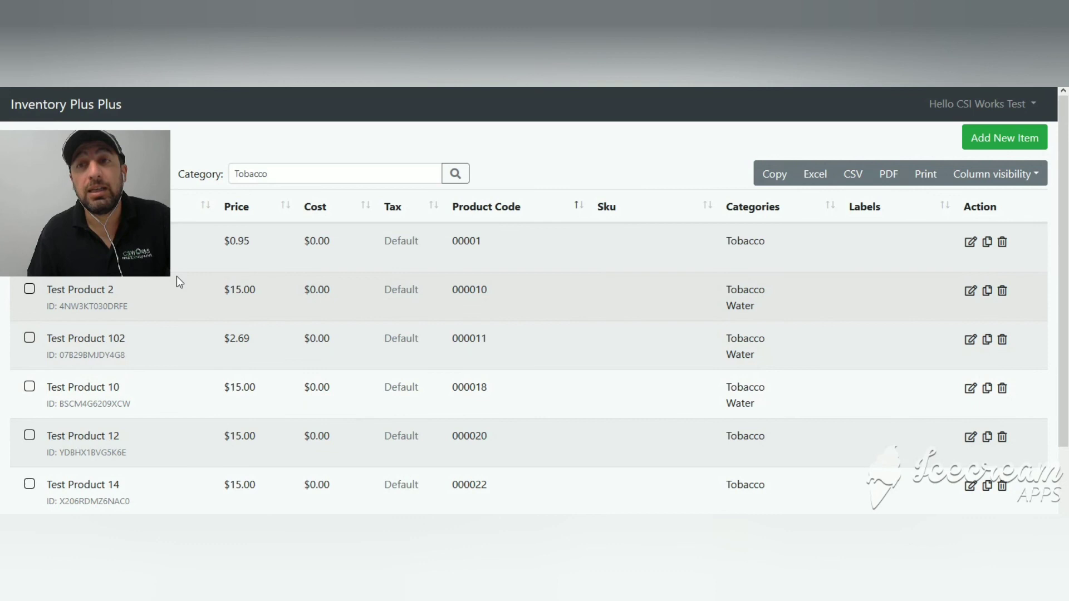